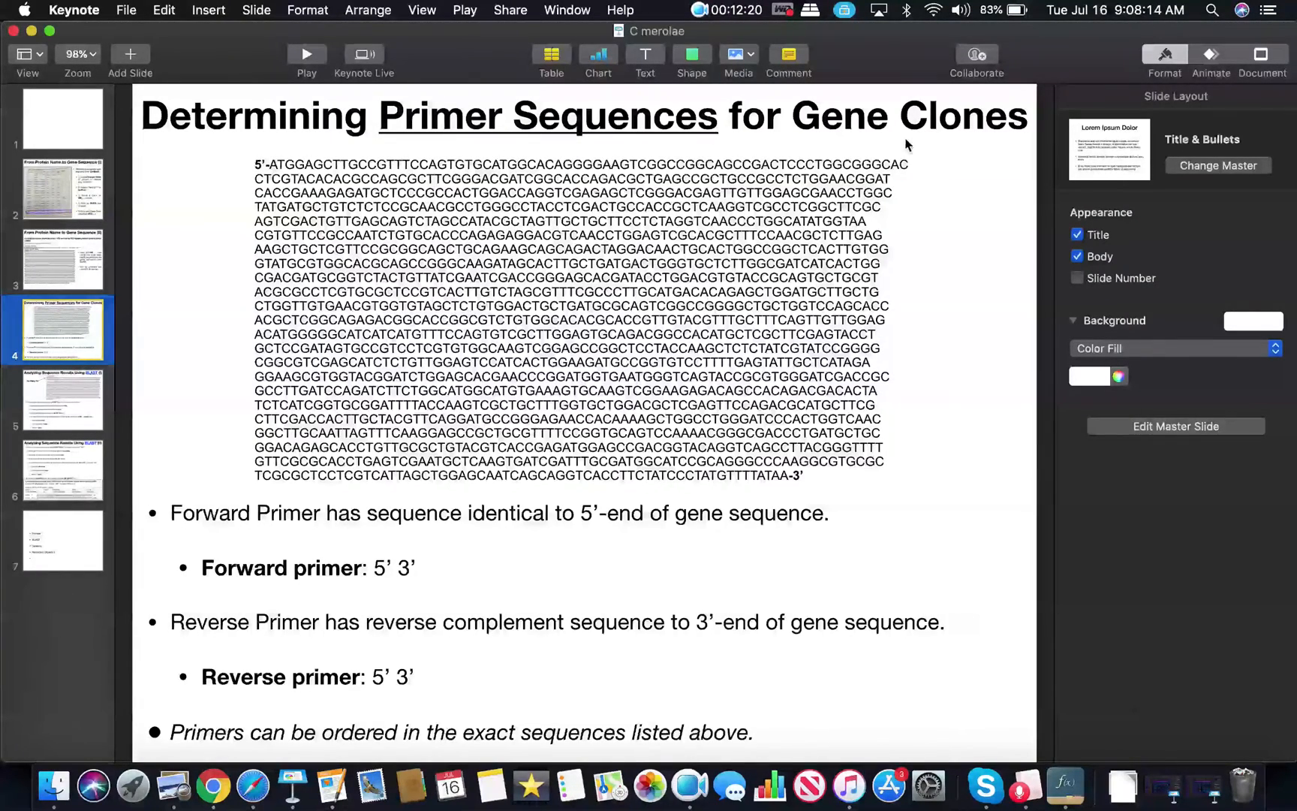
mouse_move(920, 146)
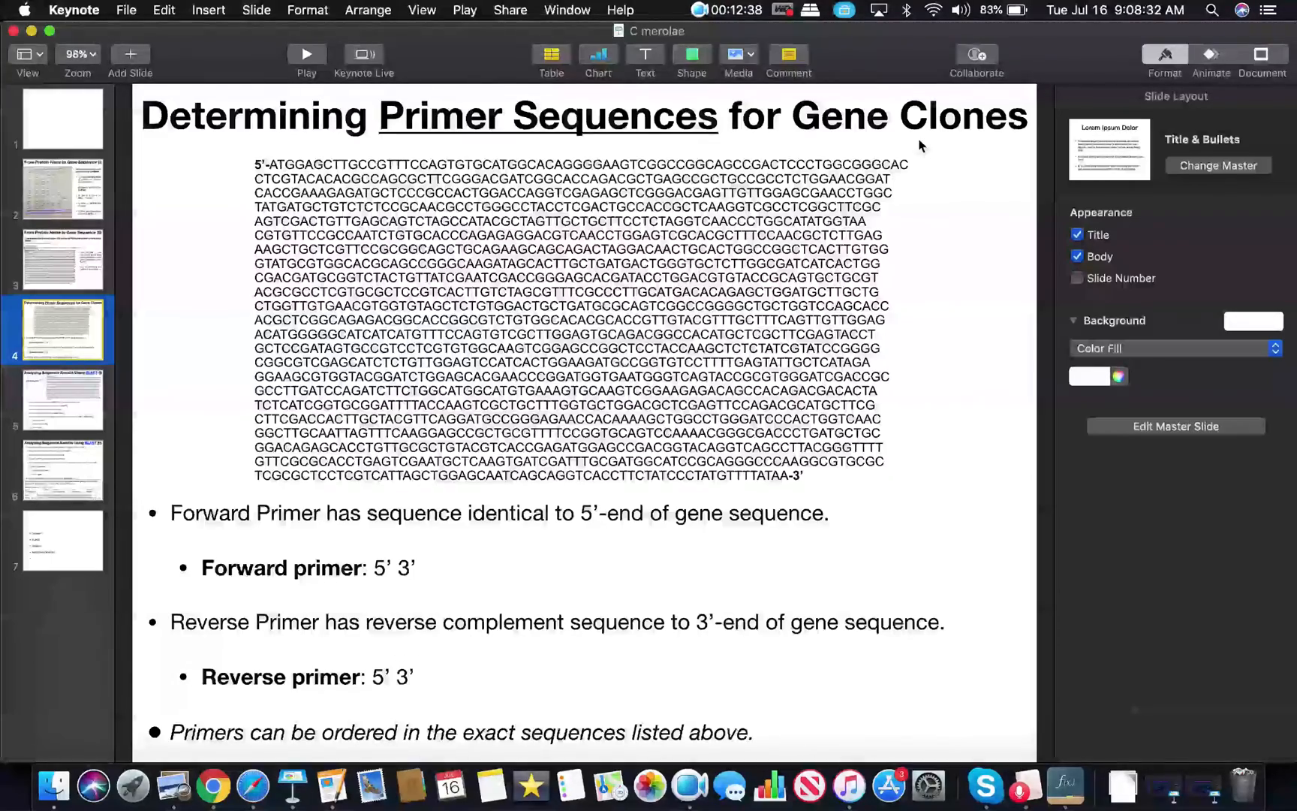
mouse_move(234, 291)
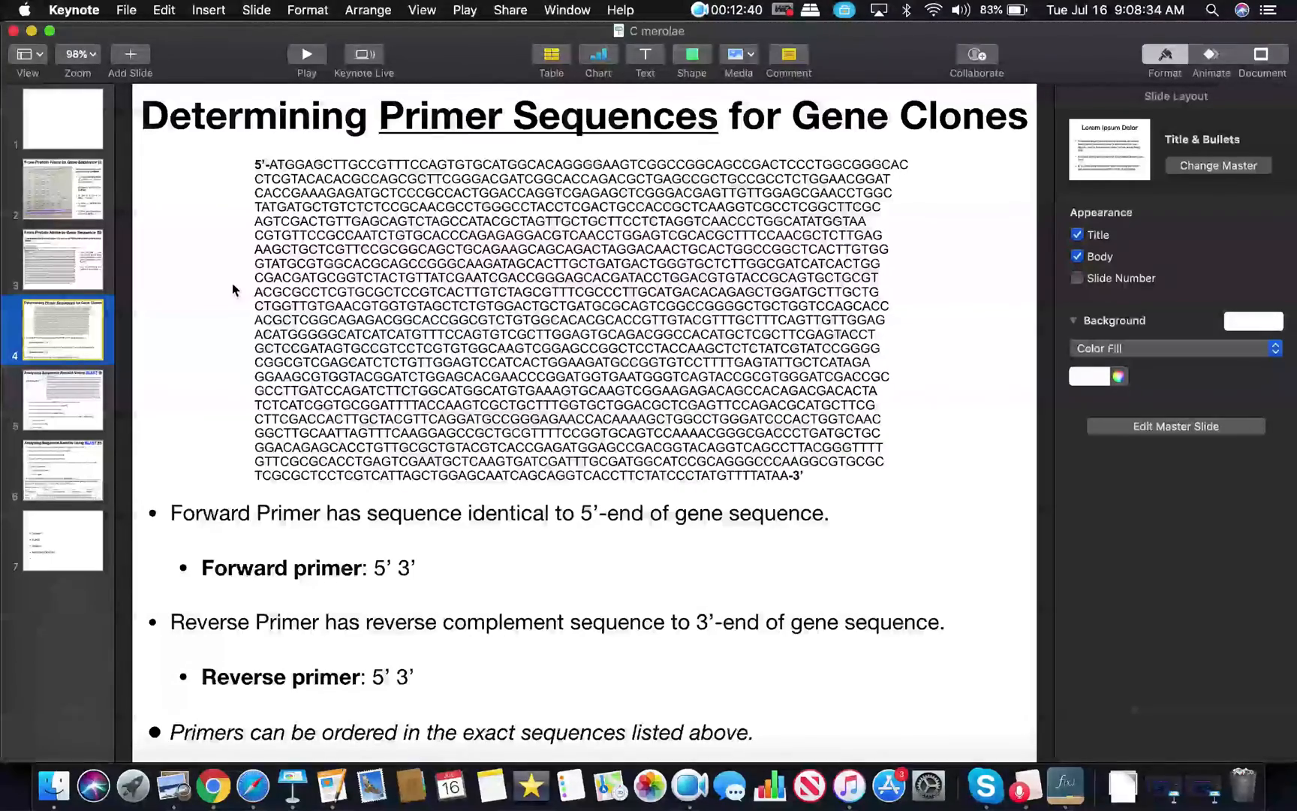
Step: Move through slide 2 to slide 3, showing the aladin partial mRNA FASTA sequence
left_click(61, 211)
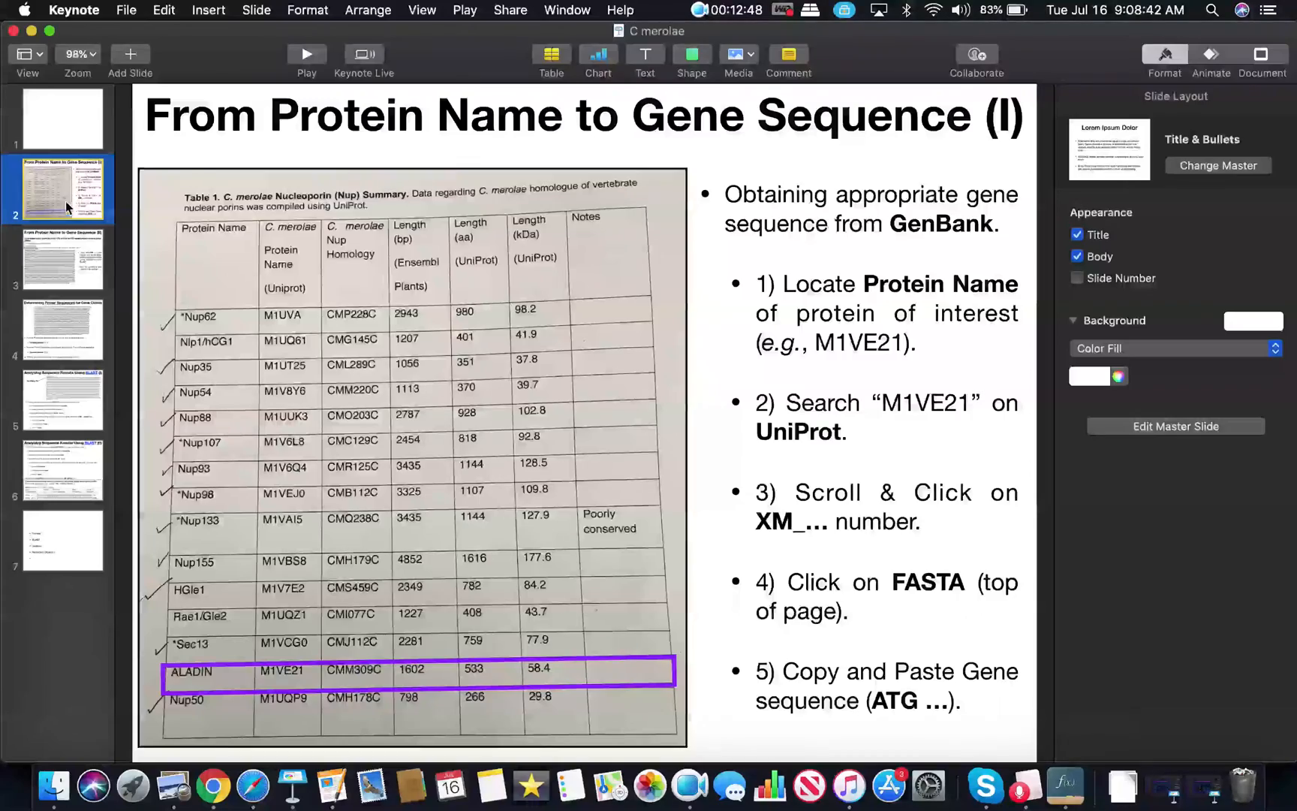
left_click(62, 260)
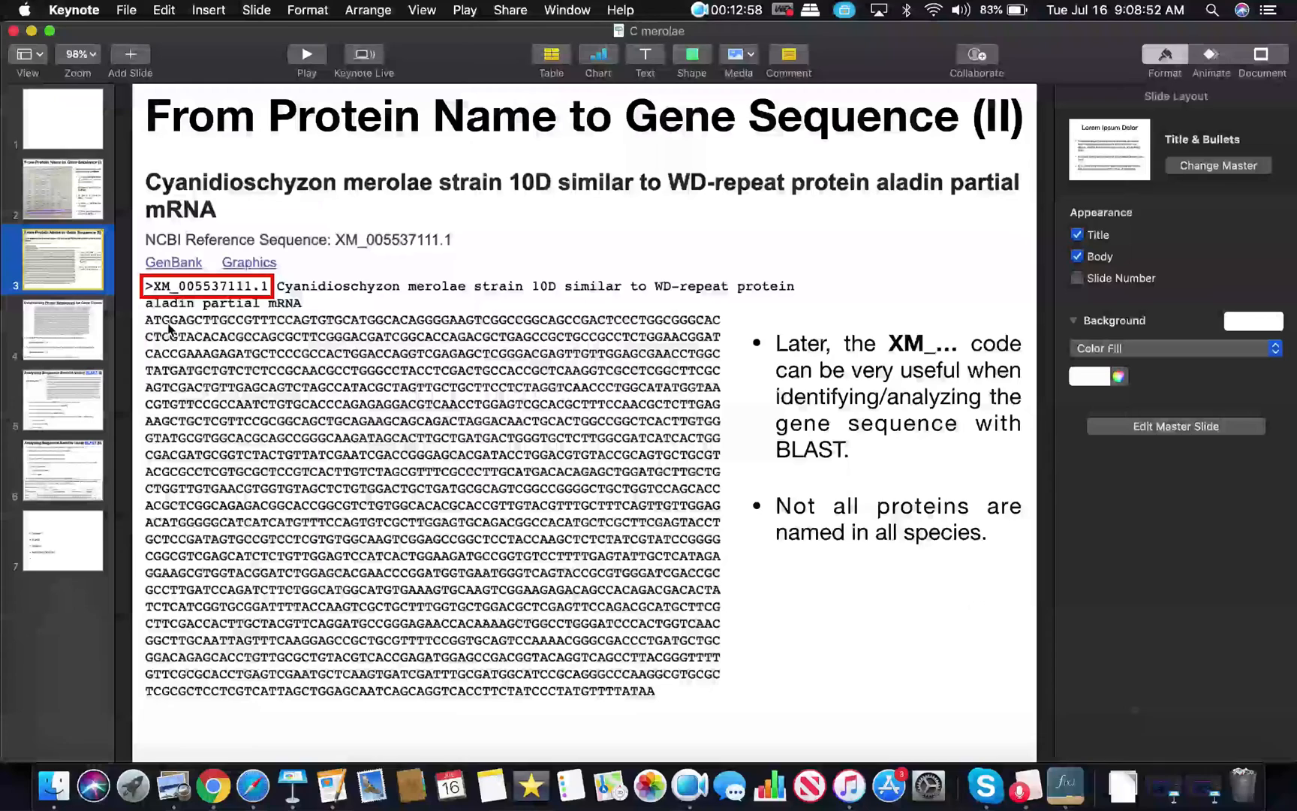
mouse_move(416, 556)
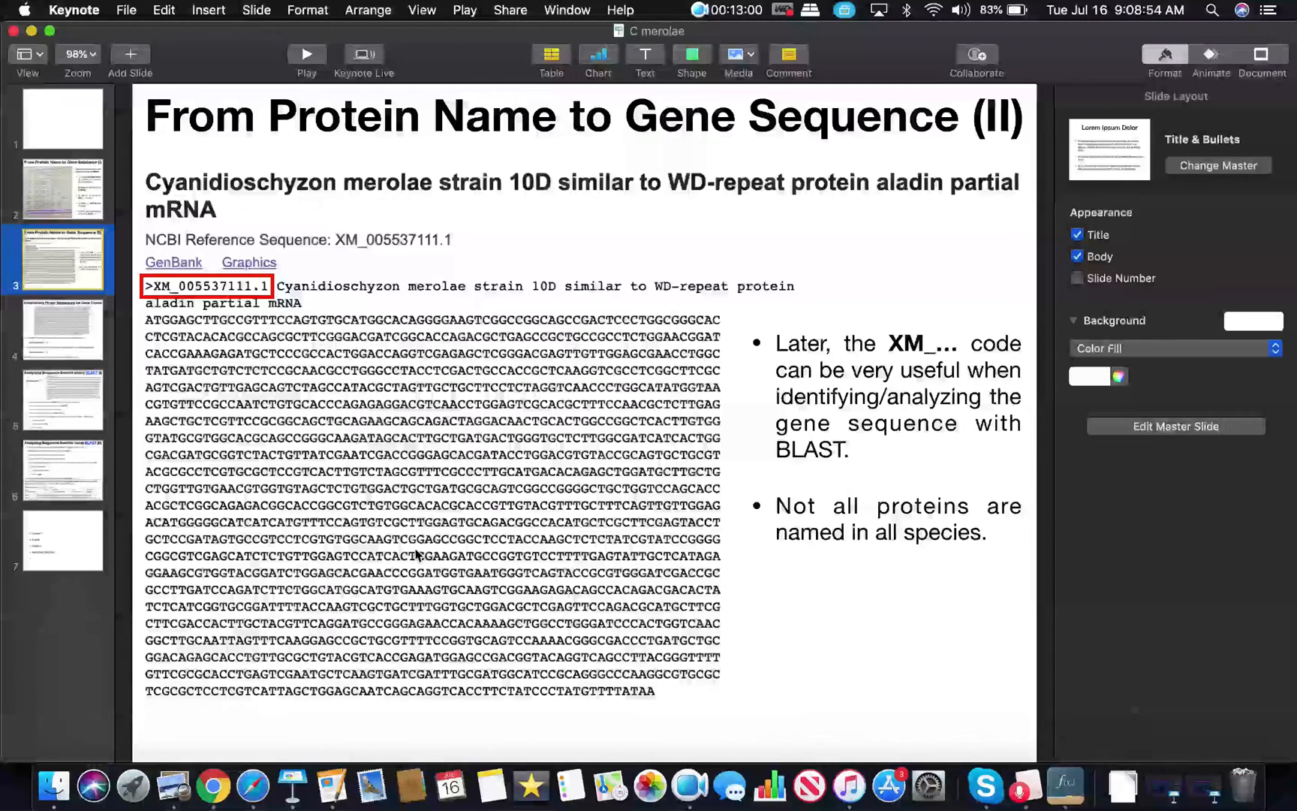
mouse_move(650, 706)
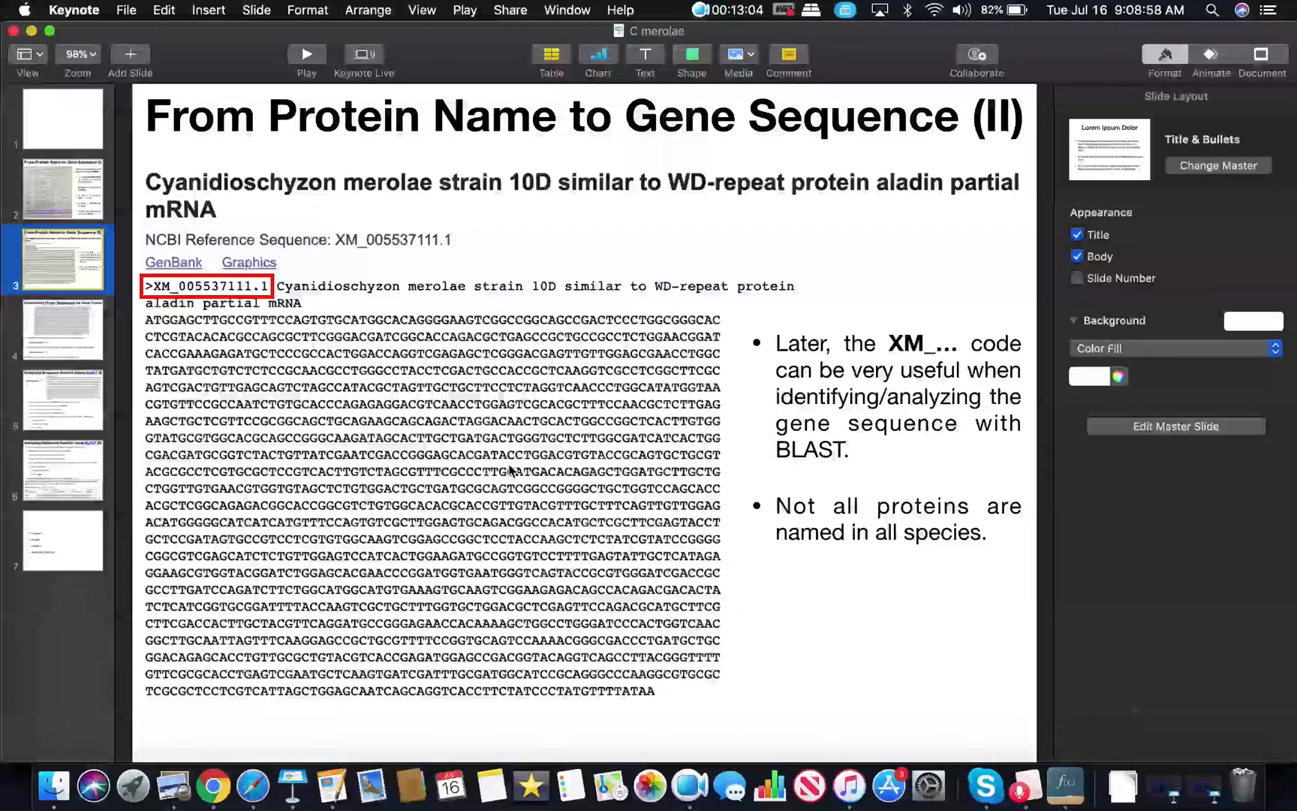
mouse_move(630, 699)
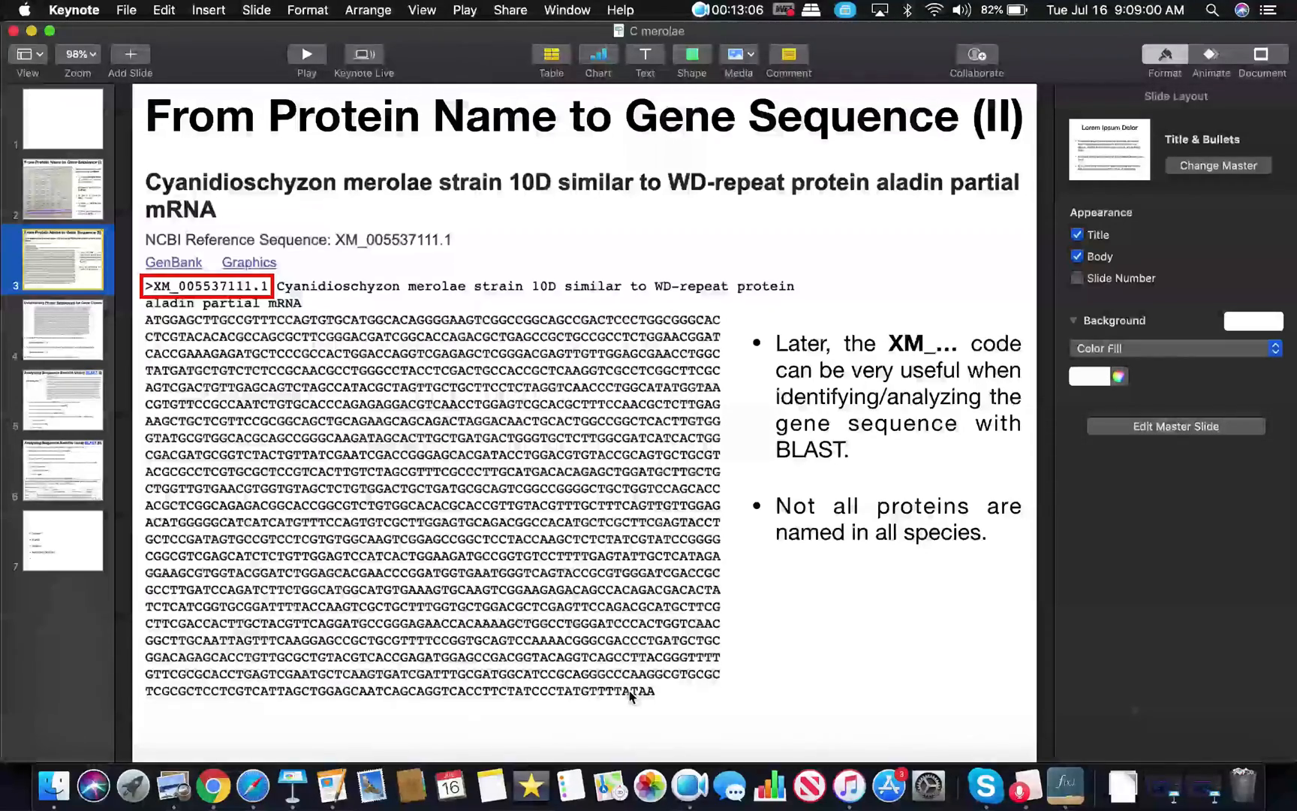
Step: On the primer slide, bold the first 20 bases, ATGGAGCTTGCCGTTTCCAG, as the forward primer
left_click(63, 327)
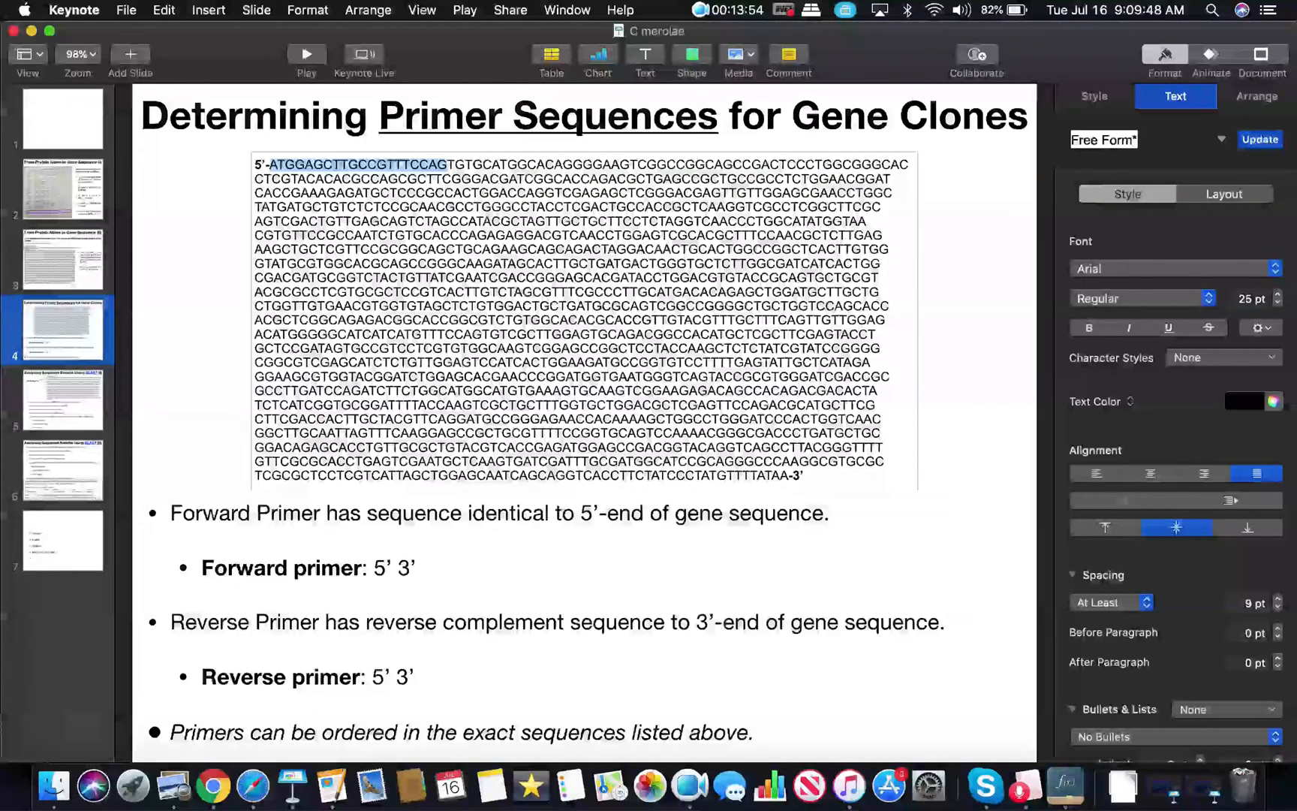
left_click(1088, 327)
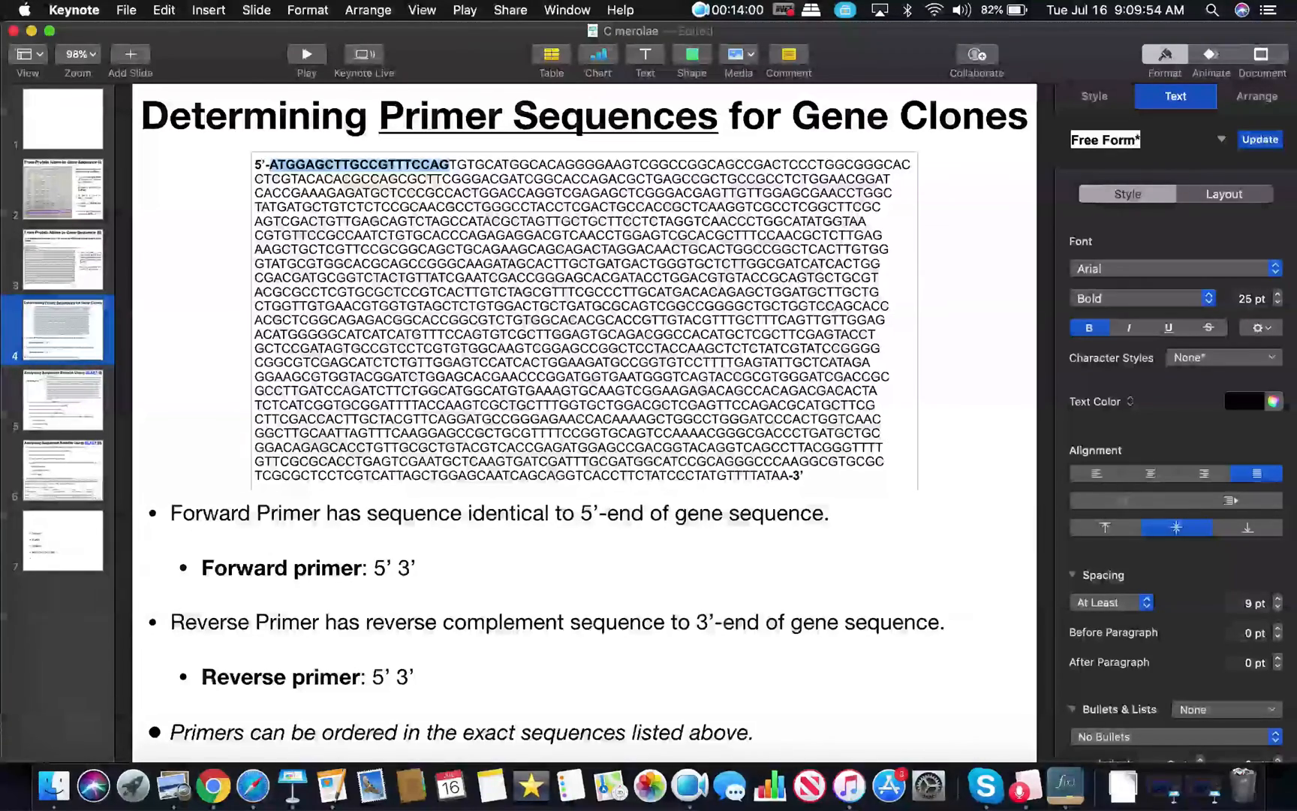
mouse_move(237, 557)
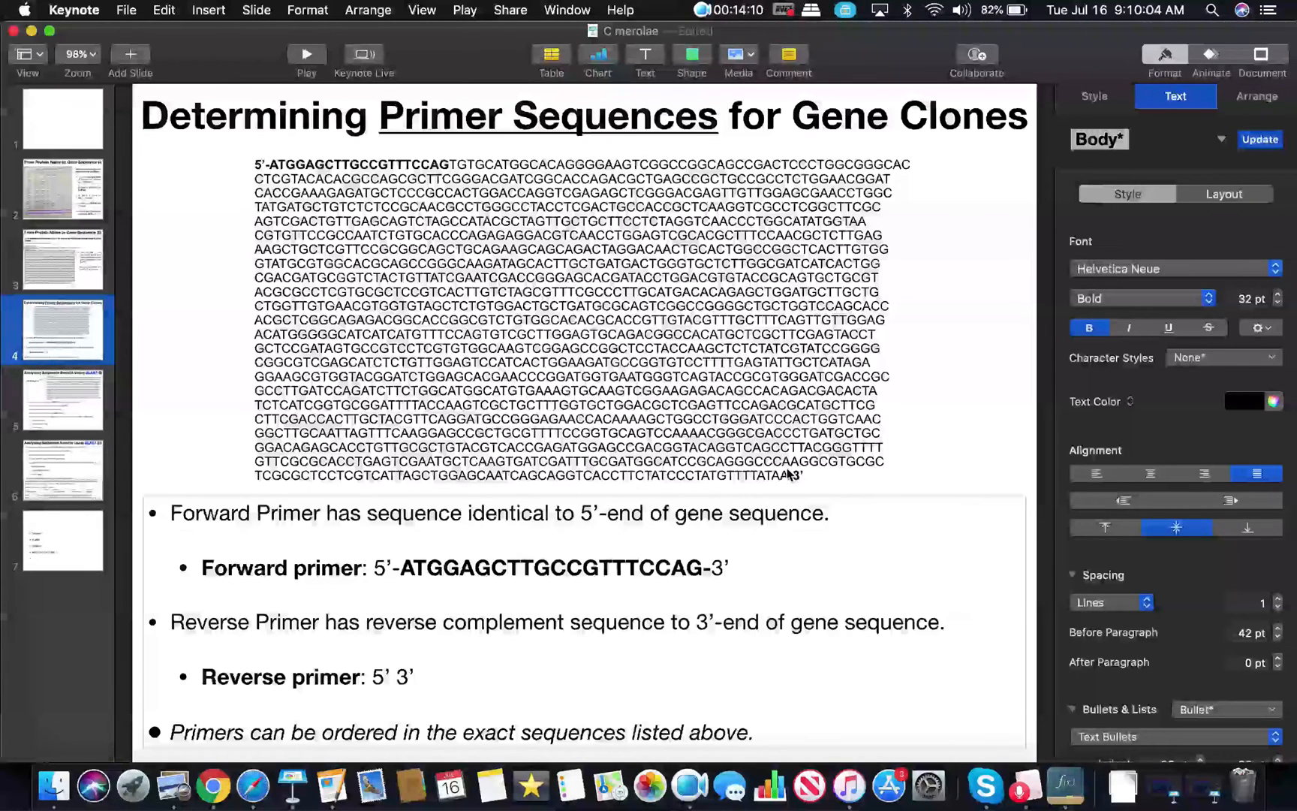
Step: Select the final 20 bases, TCTATCCCTATGTTTTATAA, and make them bold
left_click(707, 568)
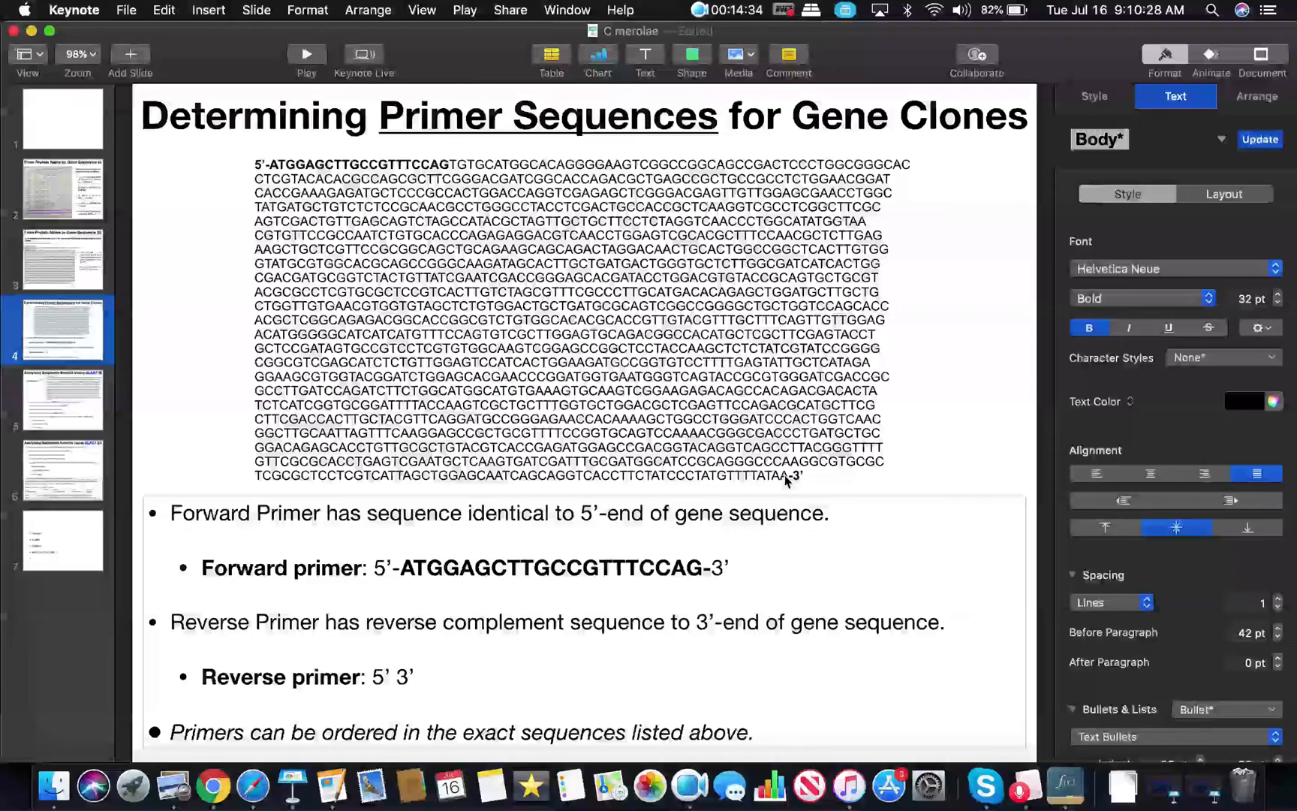
left_click(783, 477)
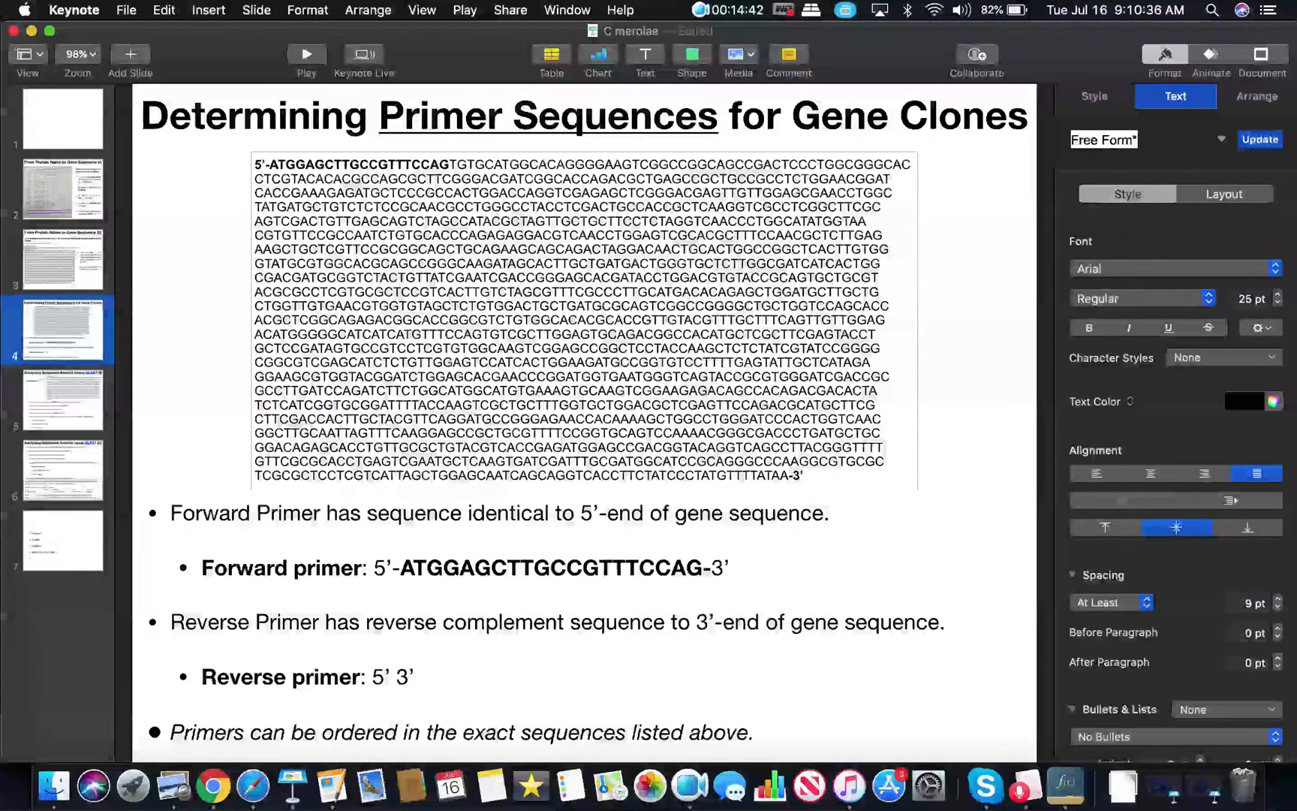
double_click(780, 475)
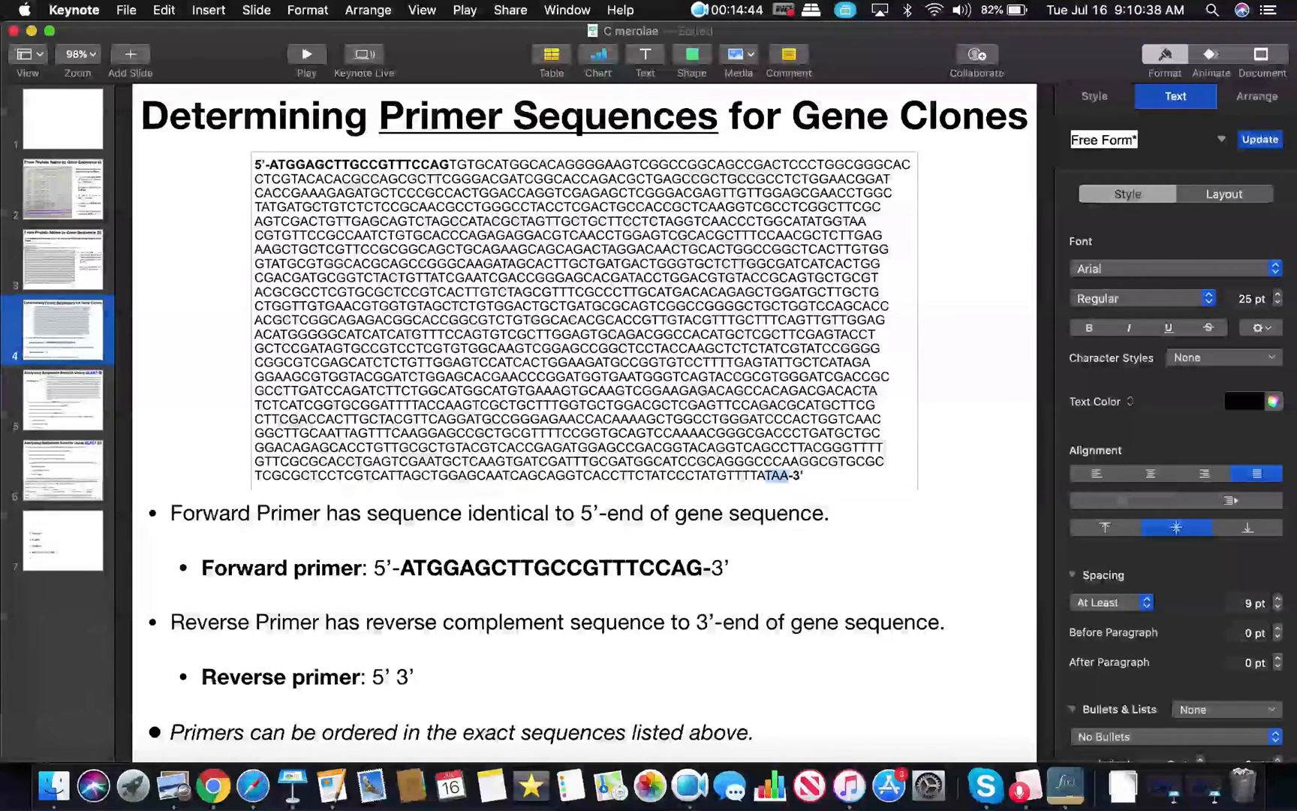
left_click_drag(769, 476, 707, 475)
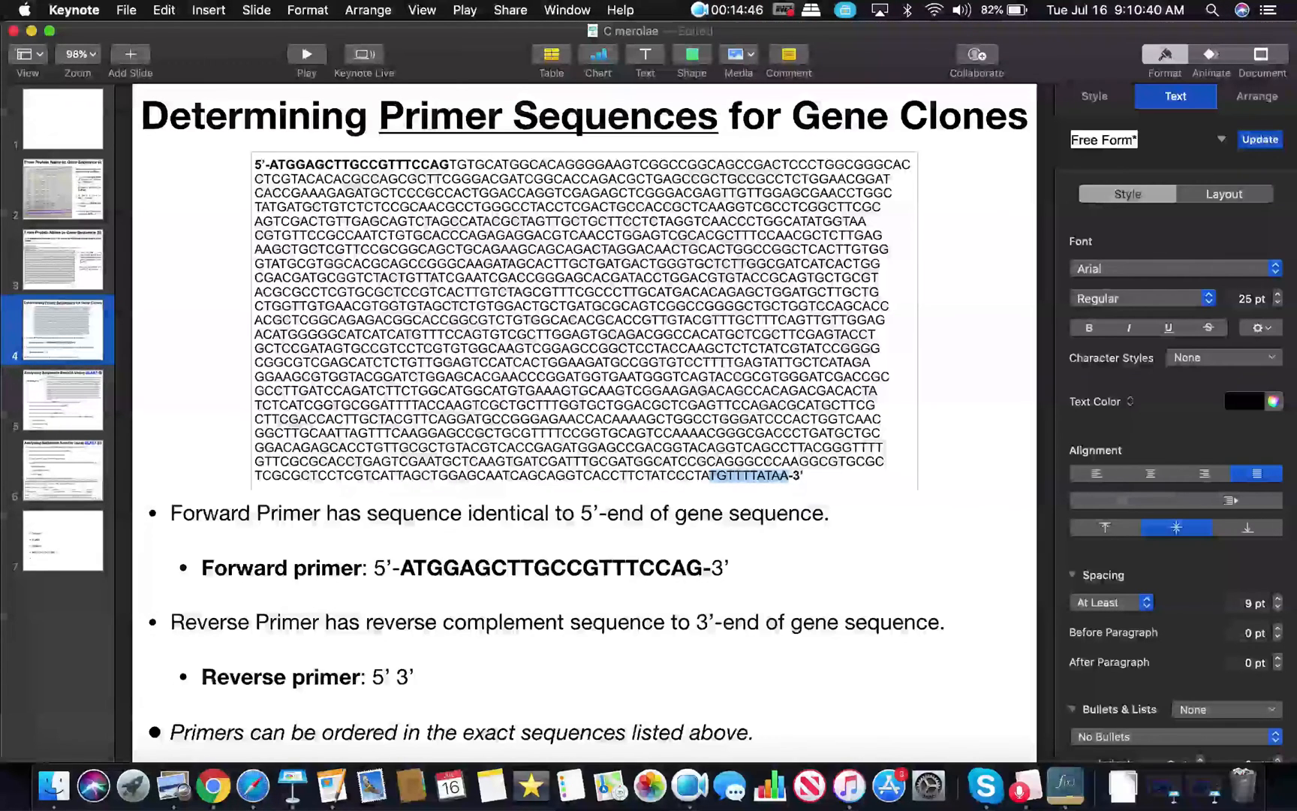
left_click_drag(742, 475, 707, 476)
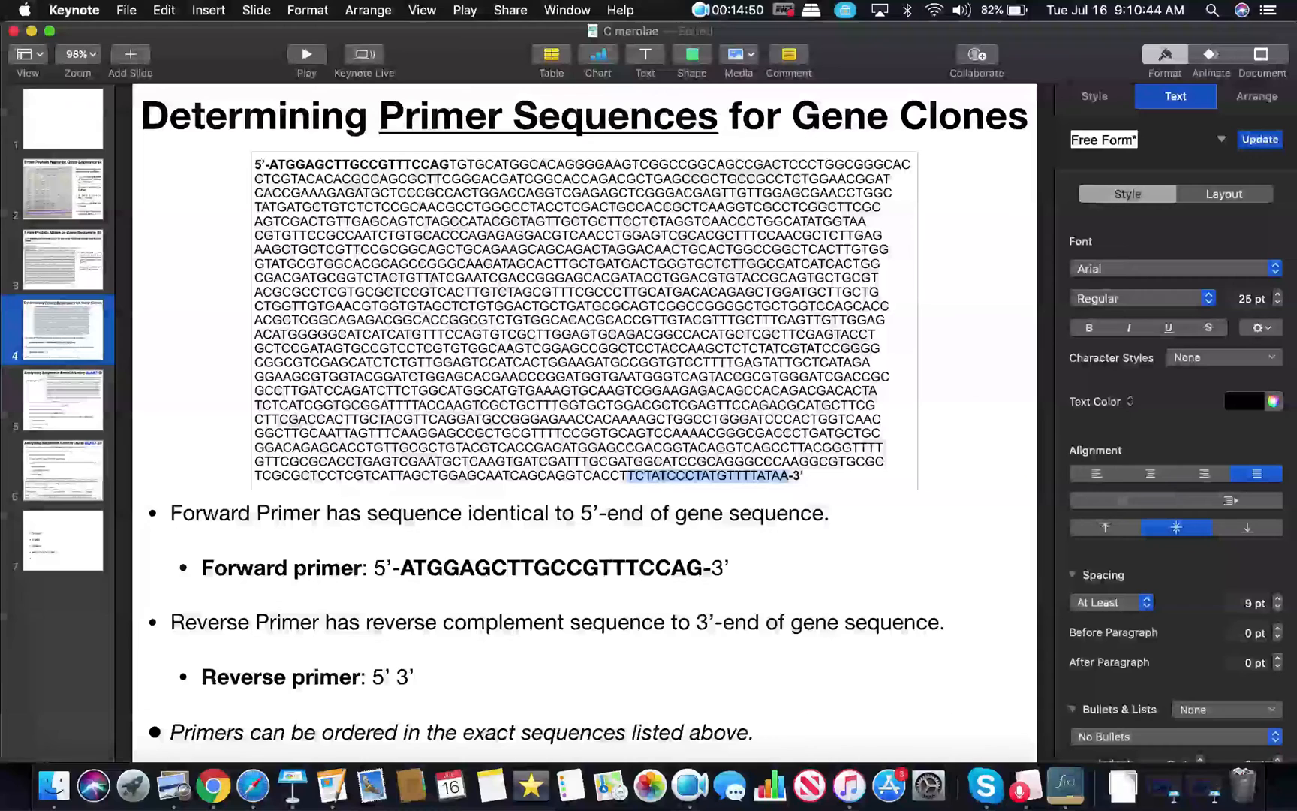
left_click(1089, 327)
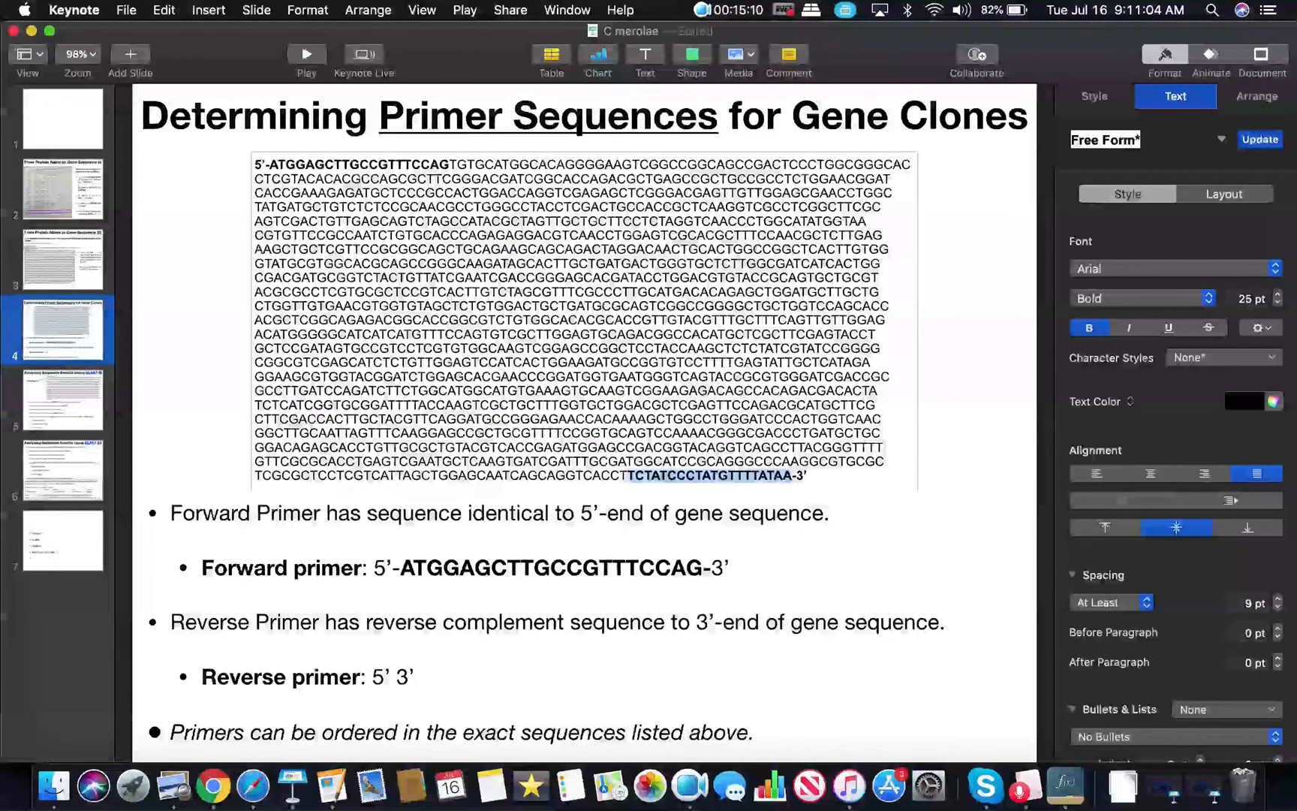
Step: Search Google for 'get reverse complement' and open the reverse complement DNA tool
left_click(210, 785)
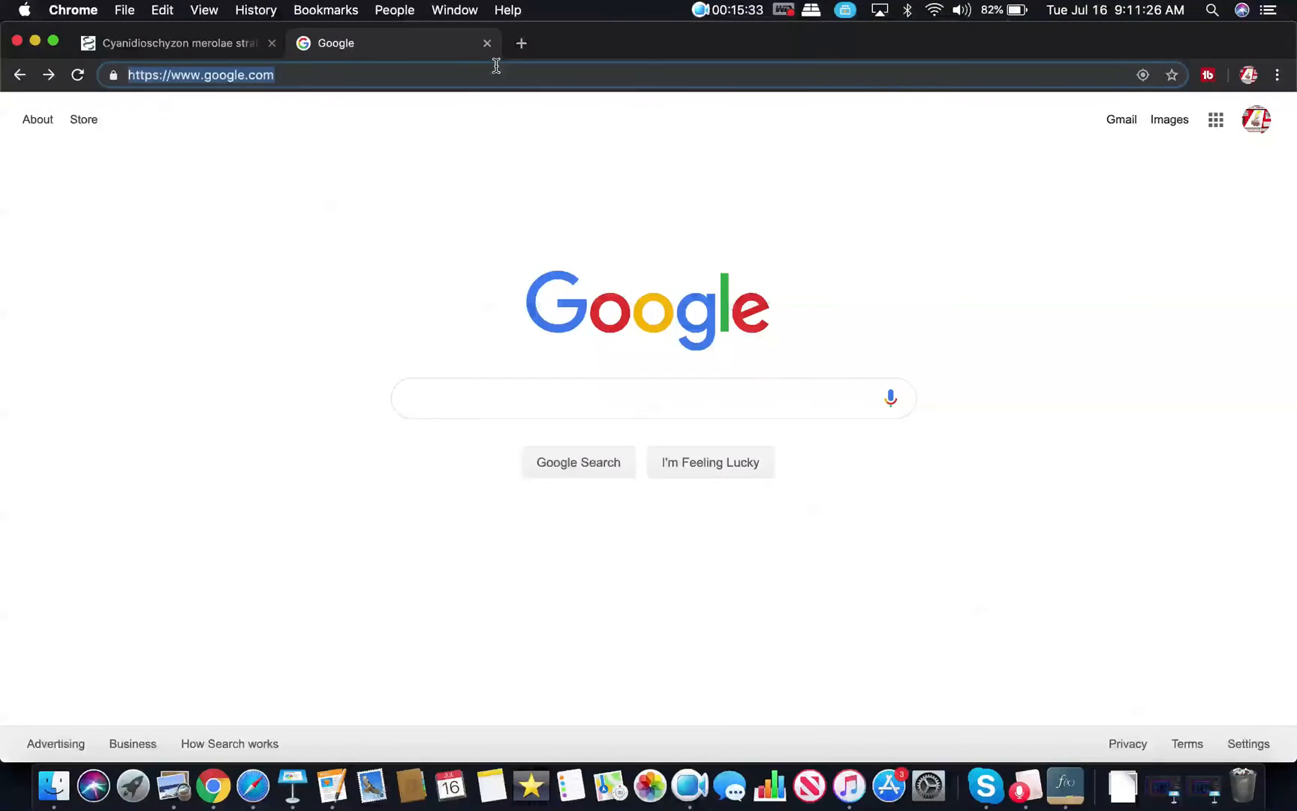
type("get")
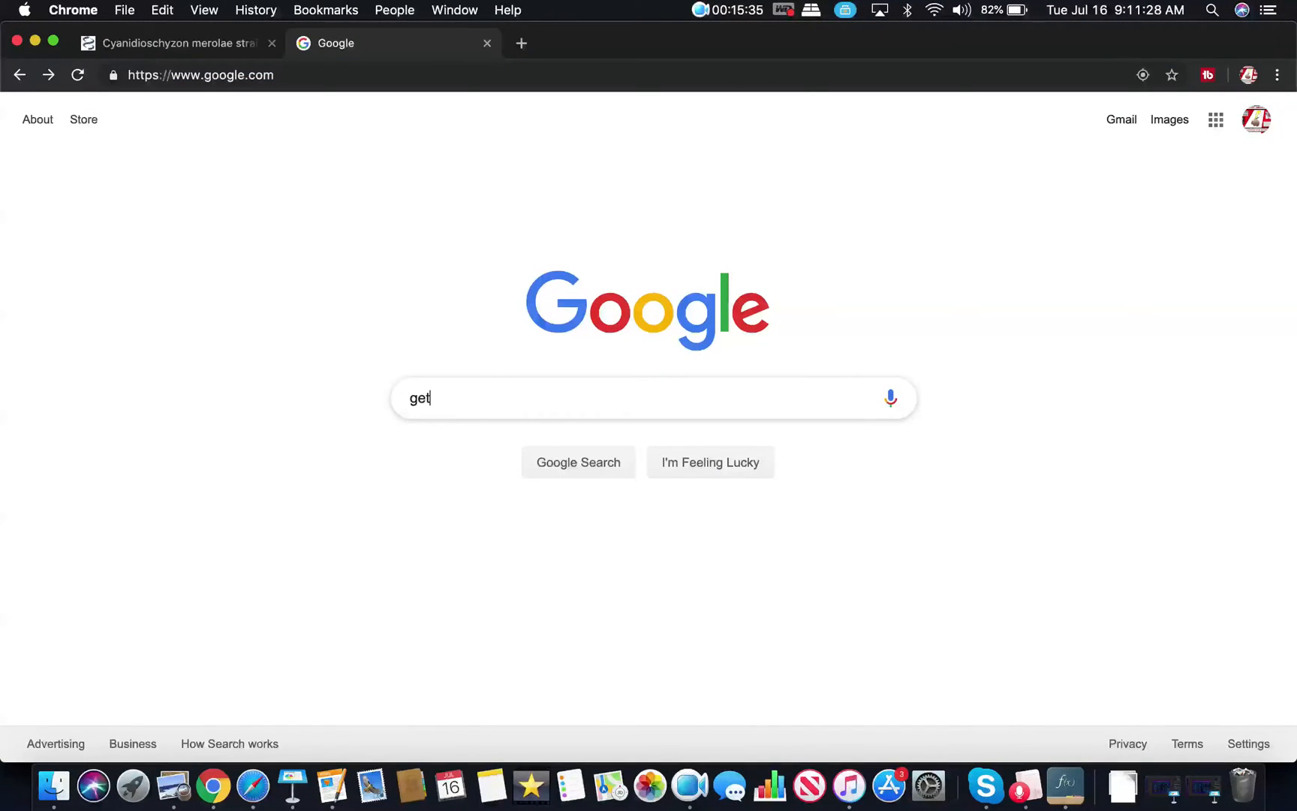
type("reverse complement")
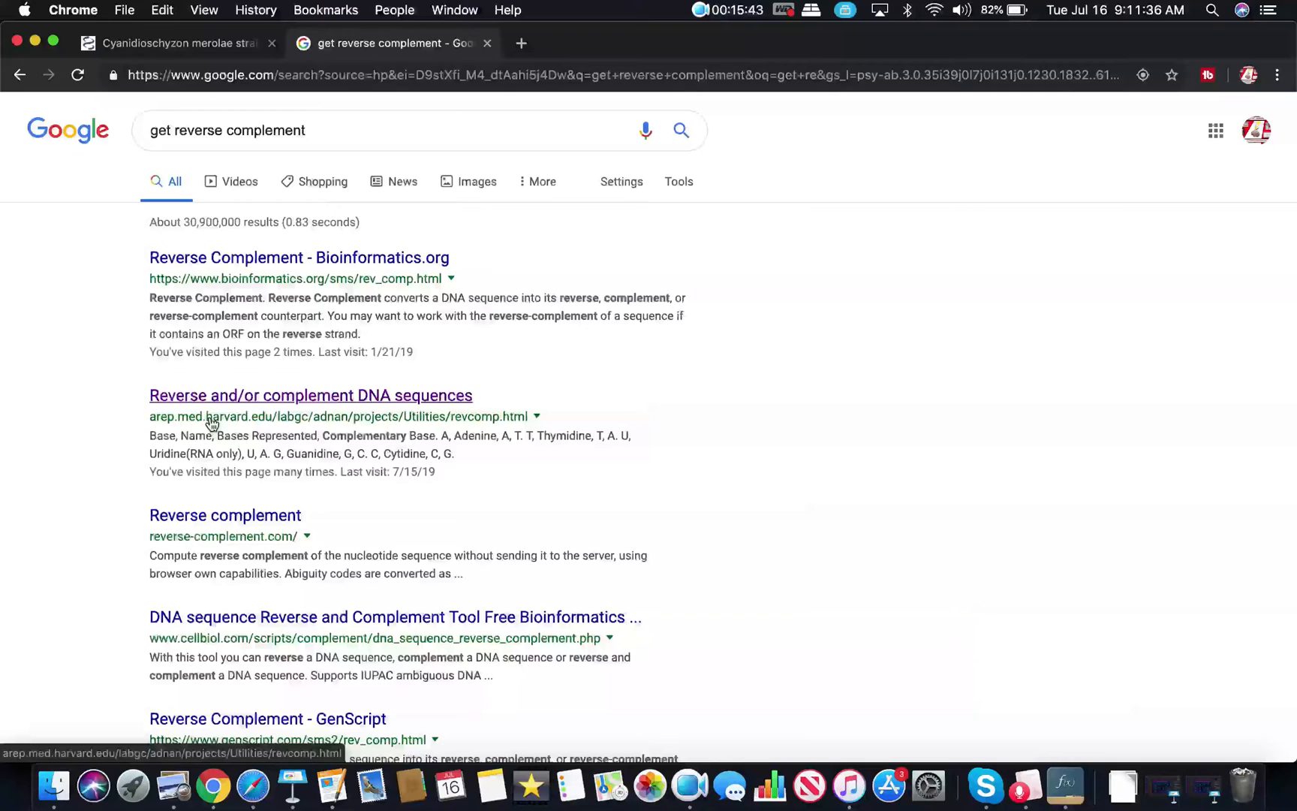
left_click(310, 395)
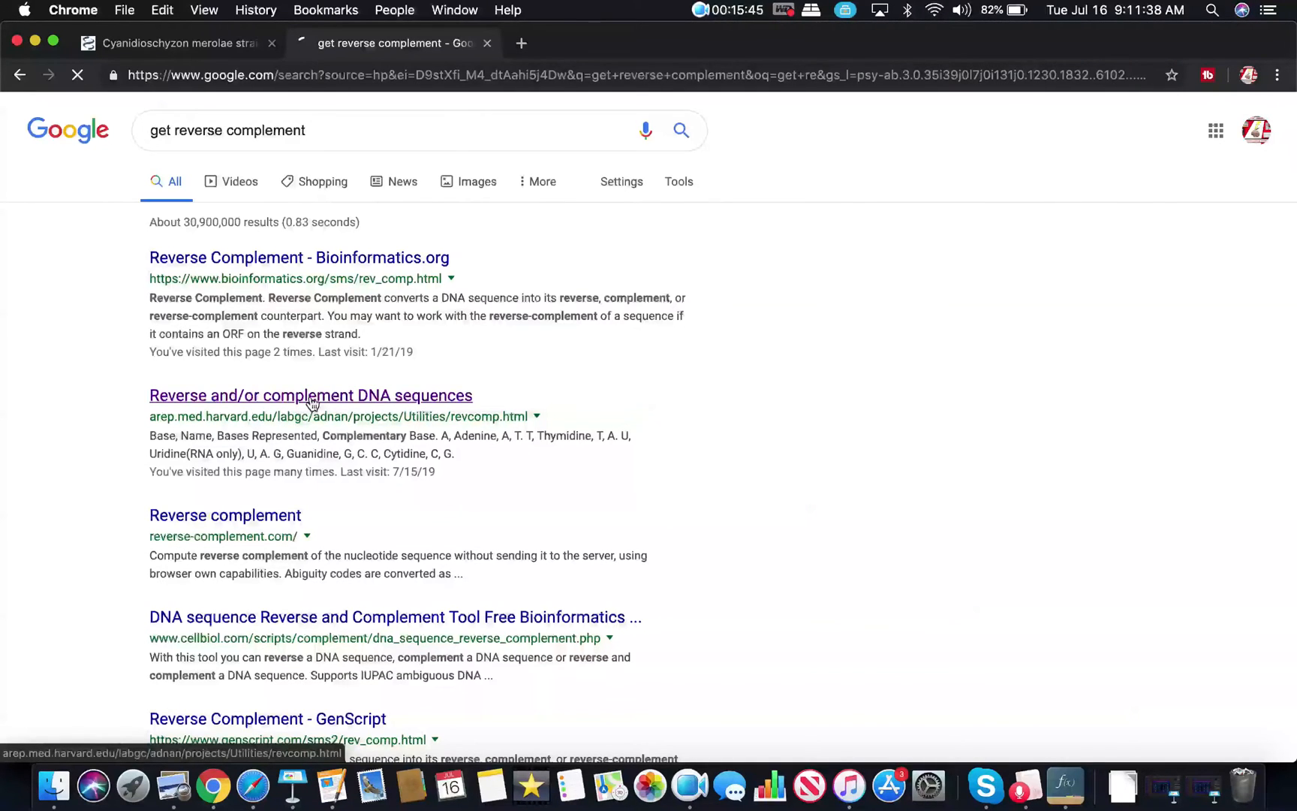
left_click(311, 395)
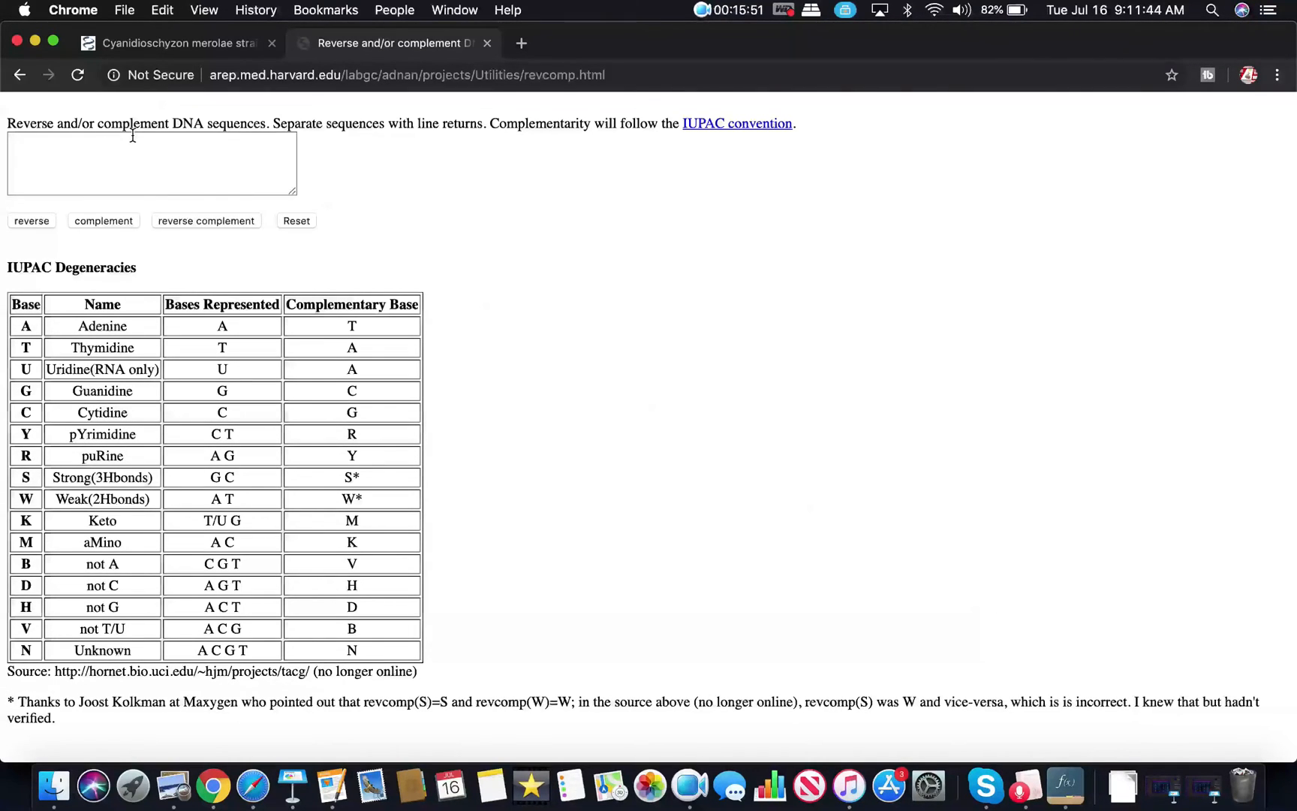
Step: Reverse-complement TCTATCCCTATGTTTTATAA and select the result TTATAAAACATAGGGATAGA
type("TCTATCCCTATGTTTTATAA")
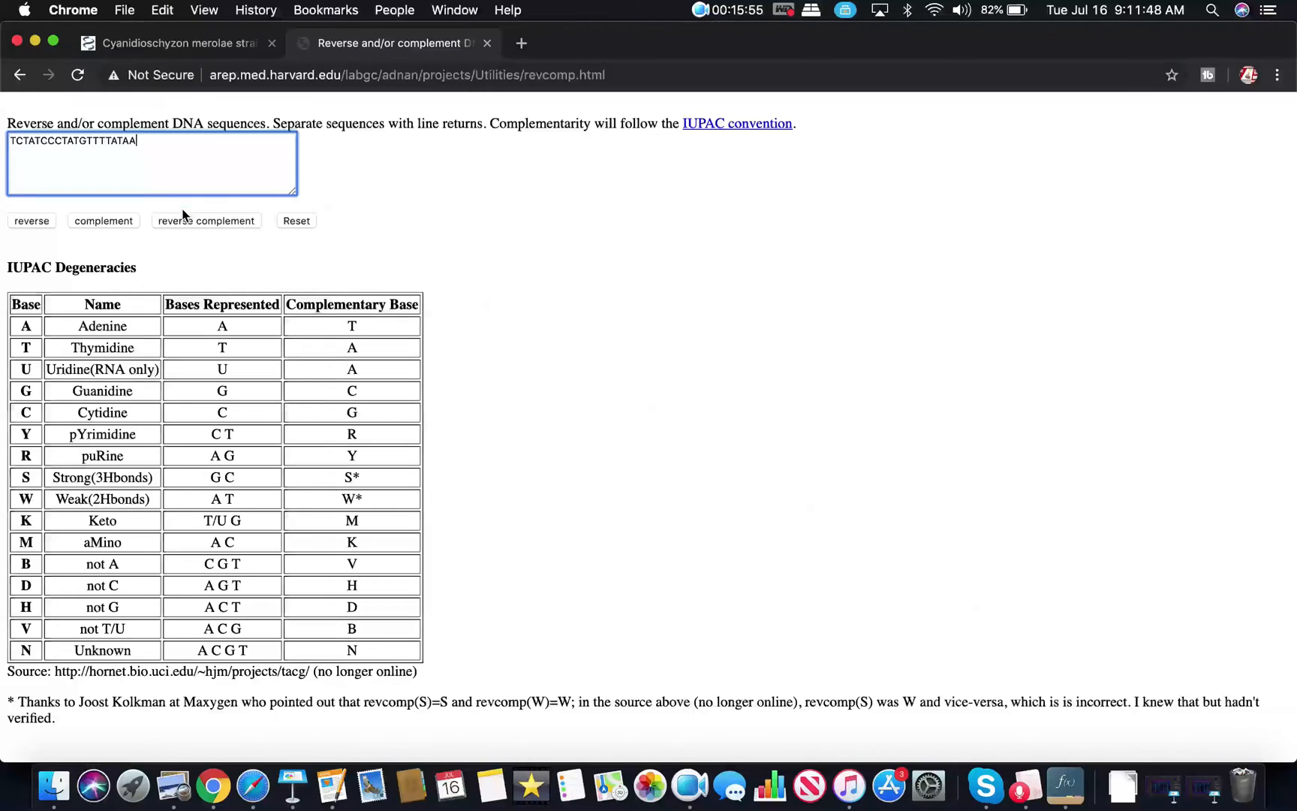
left_click(207, 220)
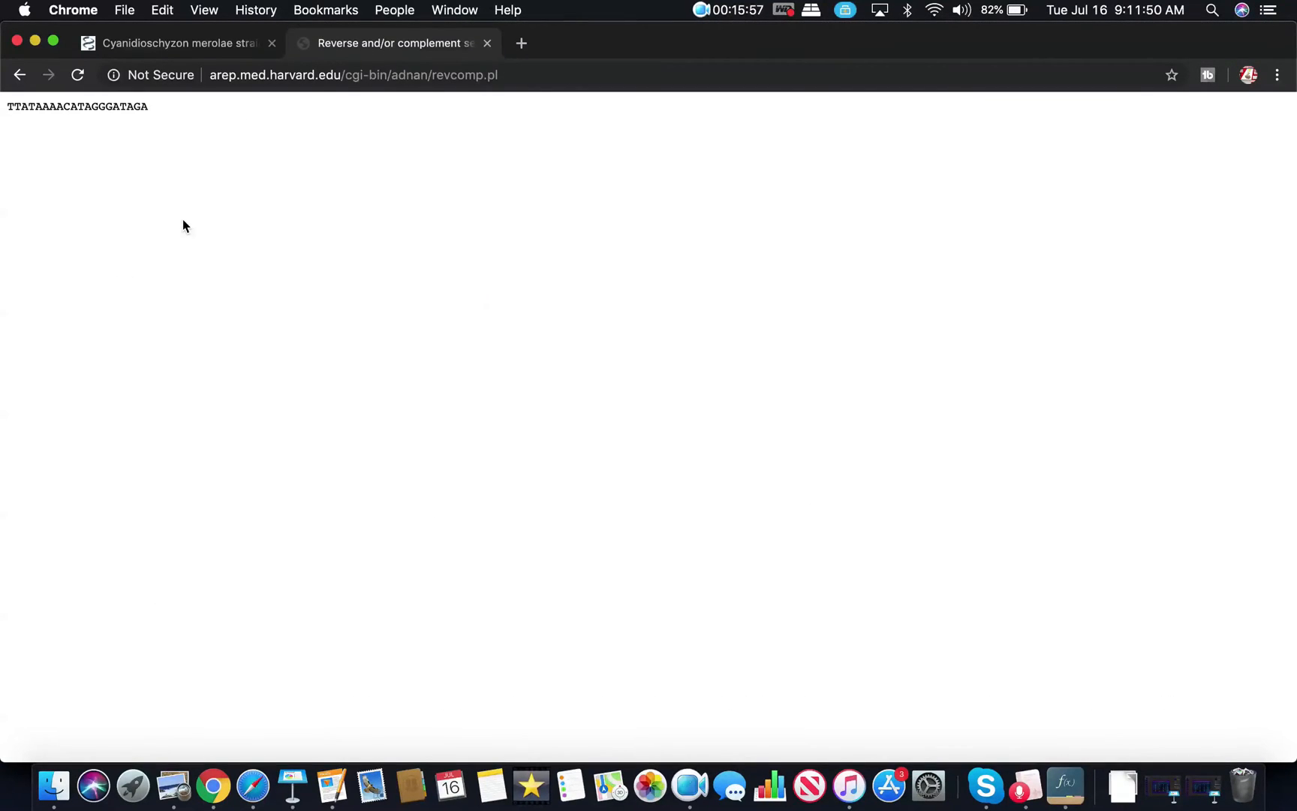
left_click_drag(8, 105, 149, 106)
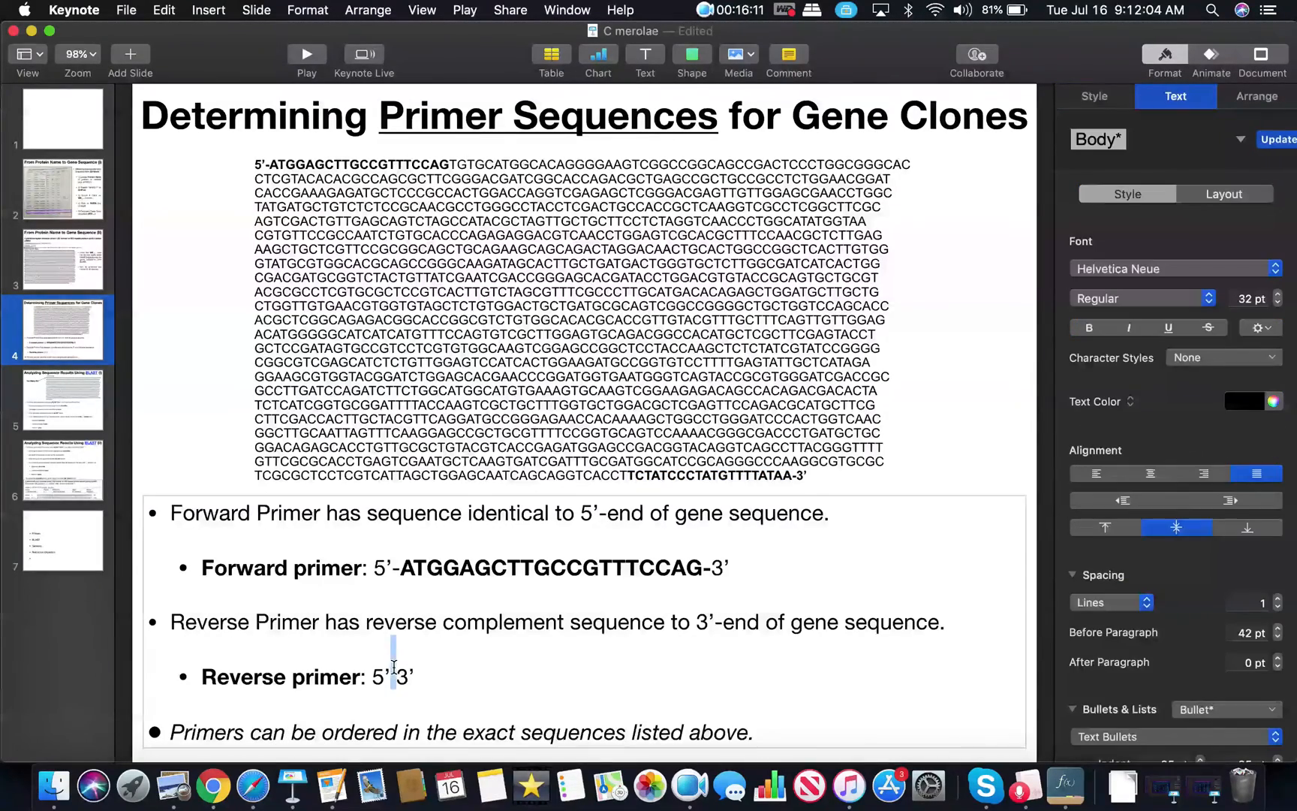
Step: Enter TTATAAAACATAGGGATAGA on the Reverse primer line and select it for bolding
type("TTATAAAACATAGGGATAGA-")
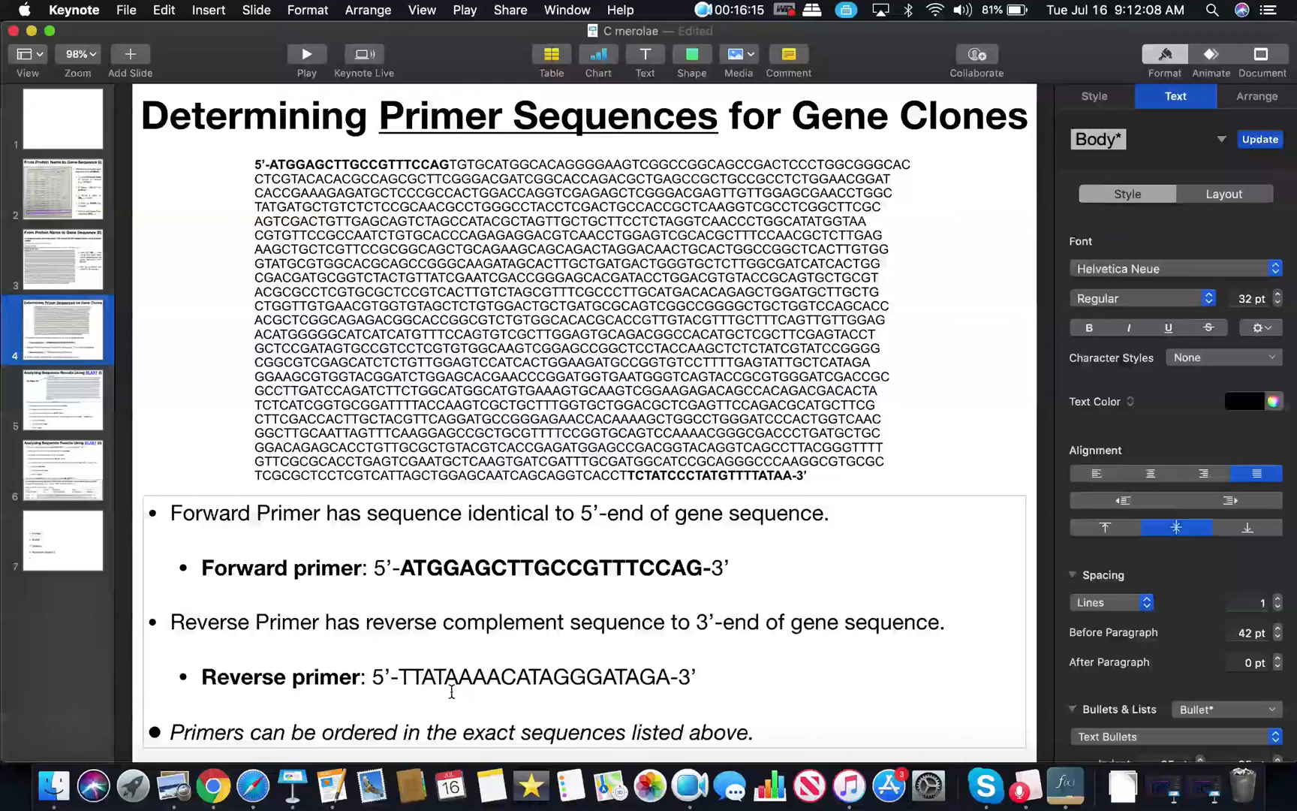
left_click_drag(401, 676, 682, 675)
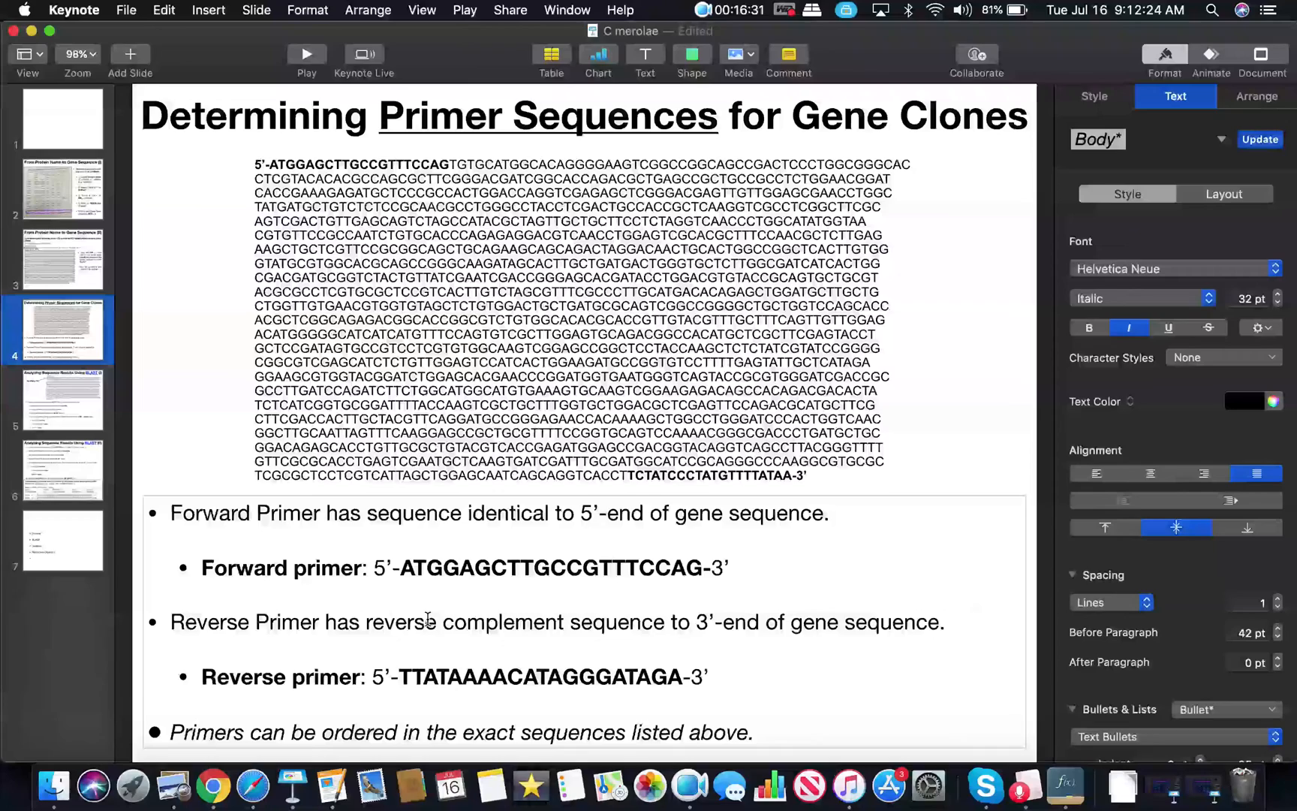
mouse_move(670, 680)
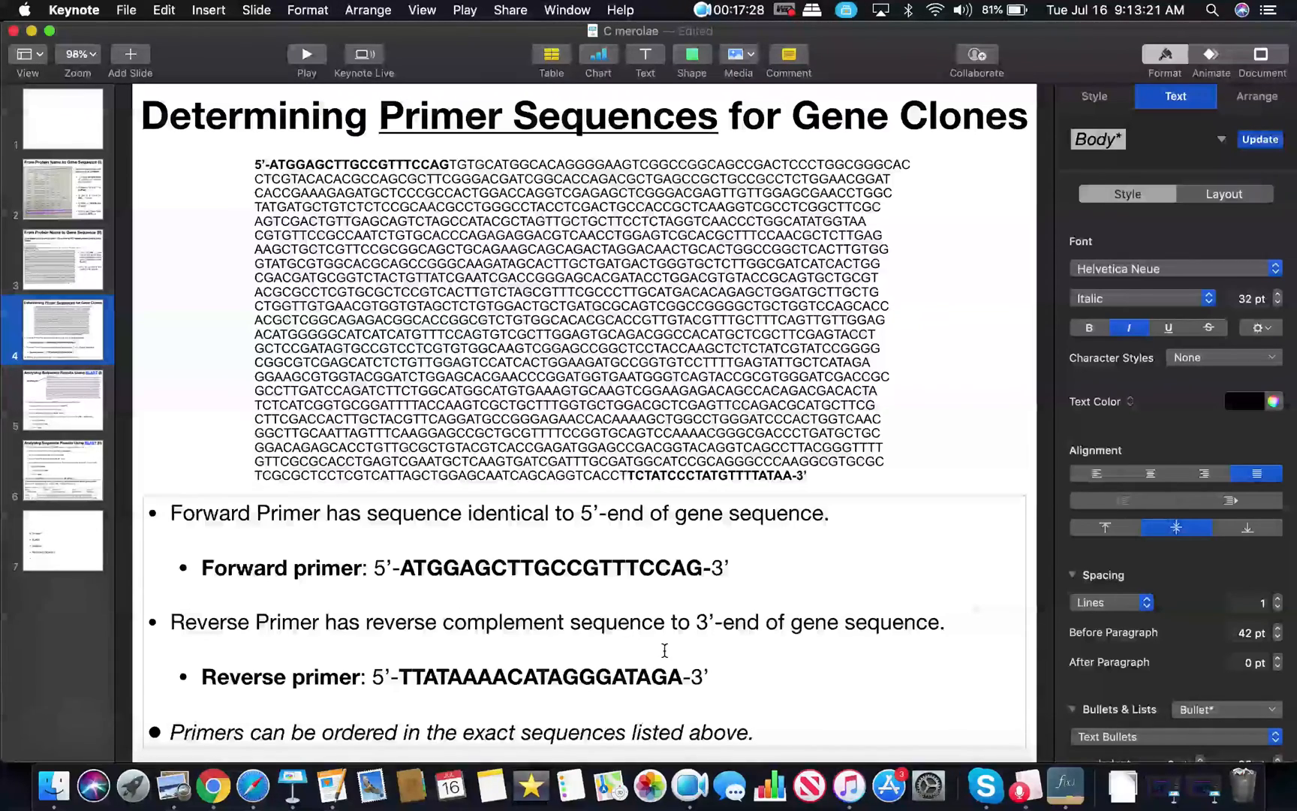
mouse_move(253, 786)
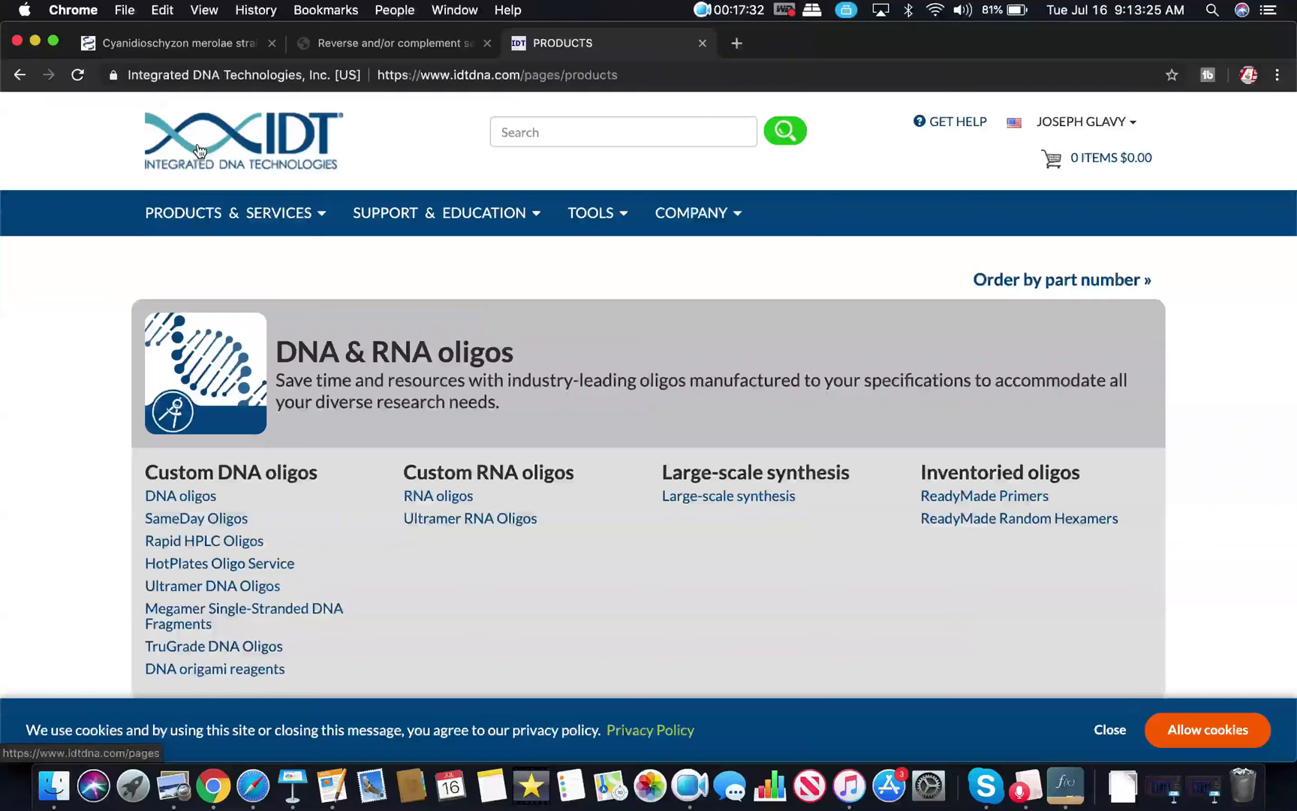
mouse_move(197, 151)
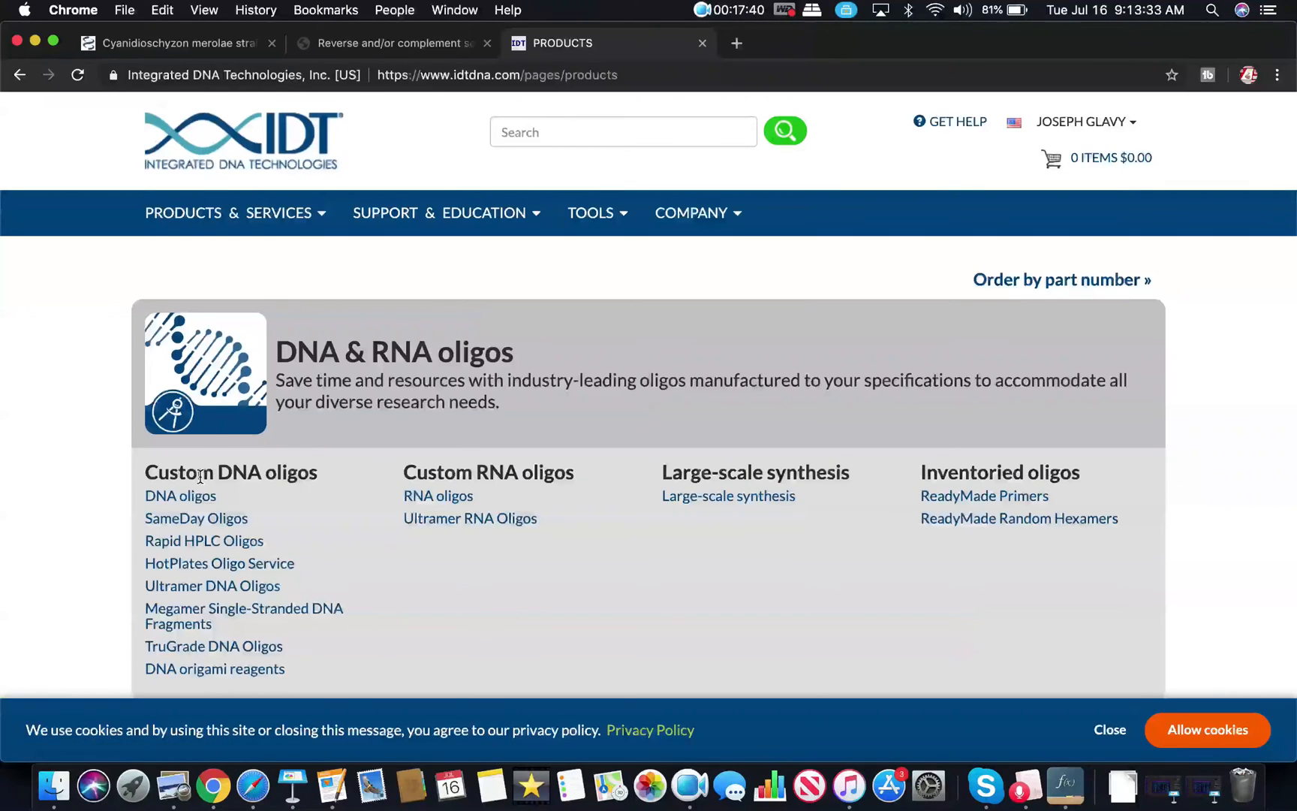
mouse_move(180, 497)
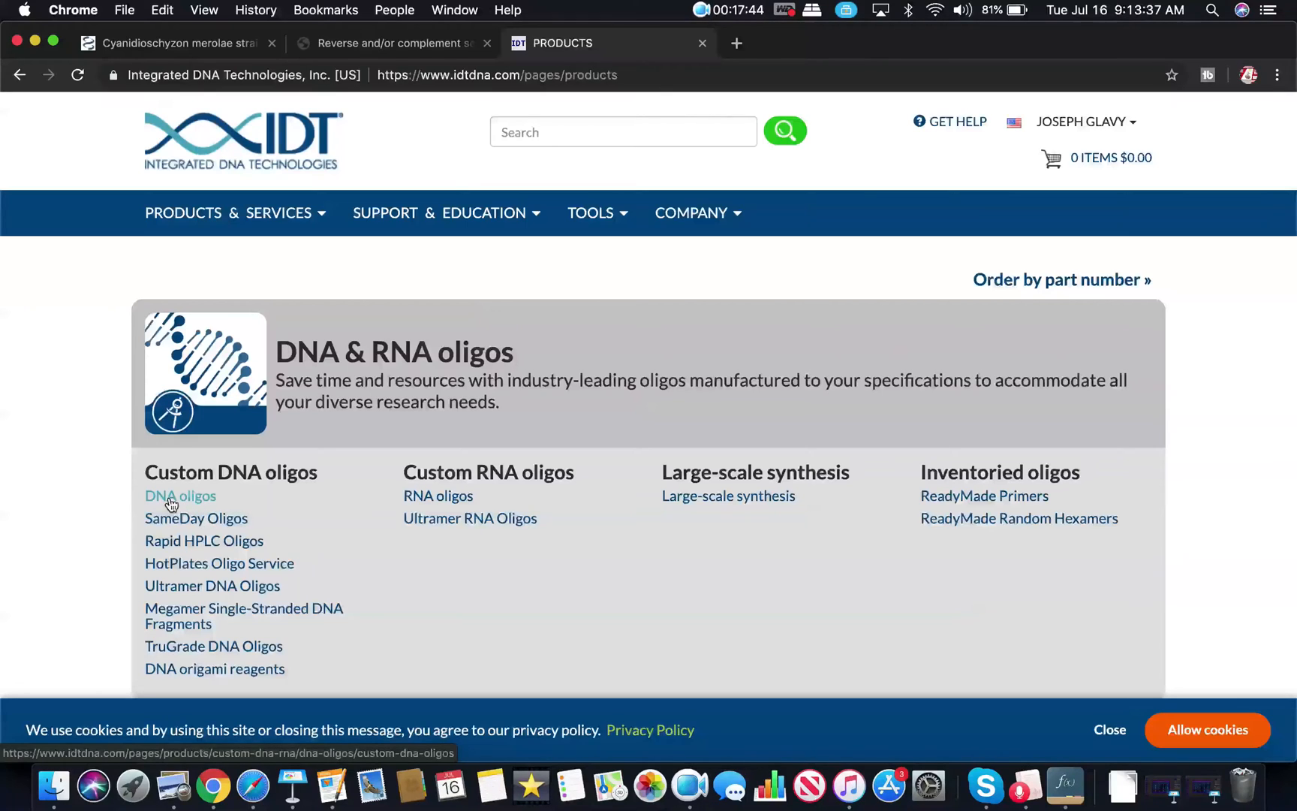
Step: On IDT's DNA oligos page, use ORDER NOW for single-stranded DNA tubes
left_click(179, 495)
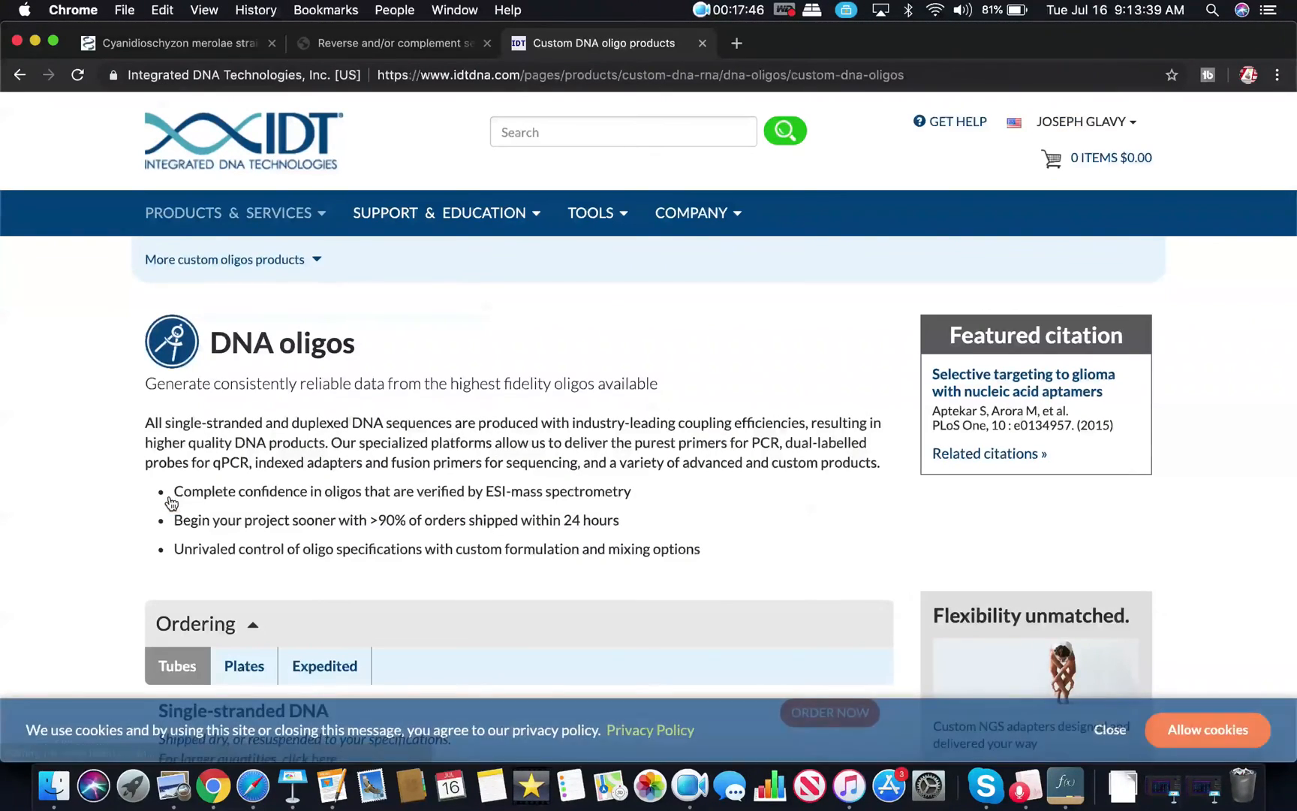
scroll("down", 3)
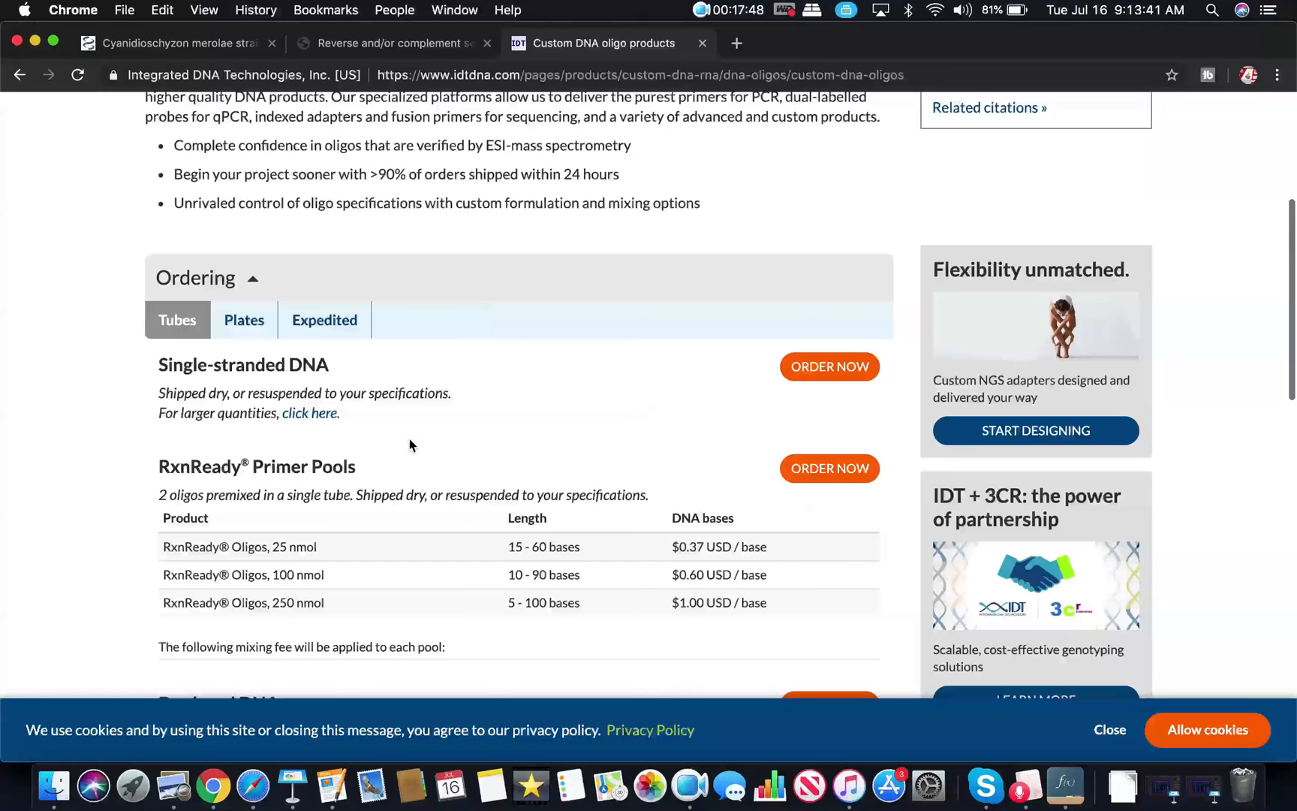
scroll("down", 3)
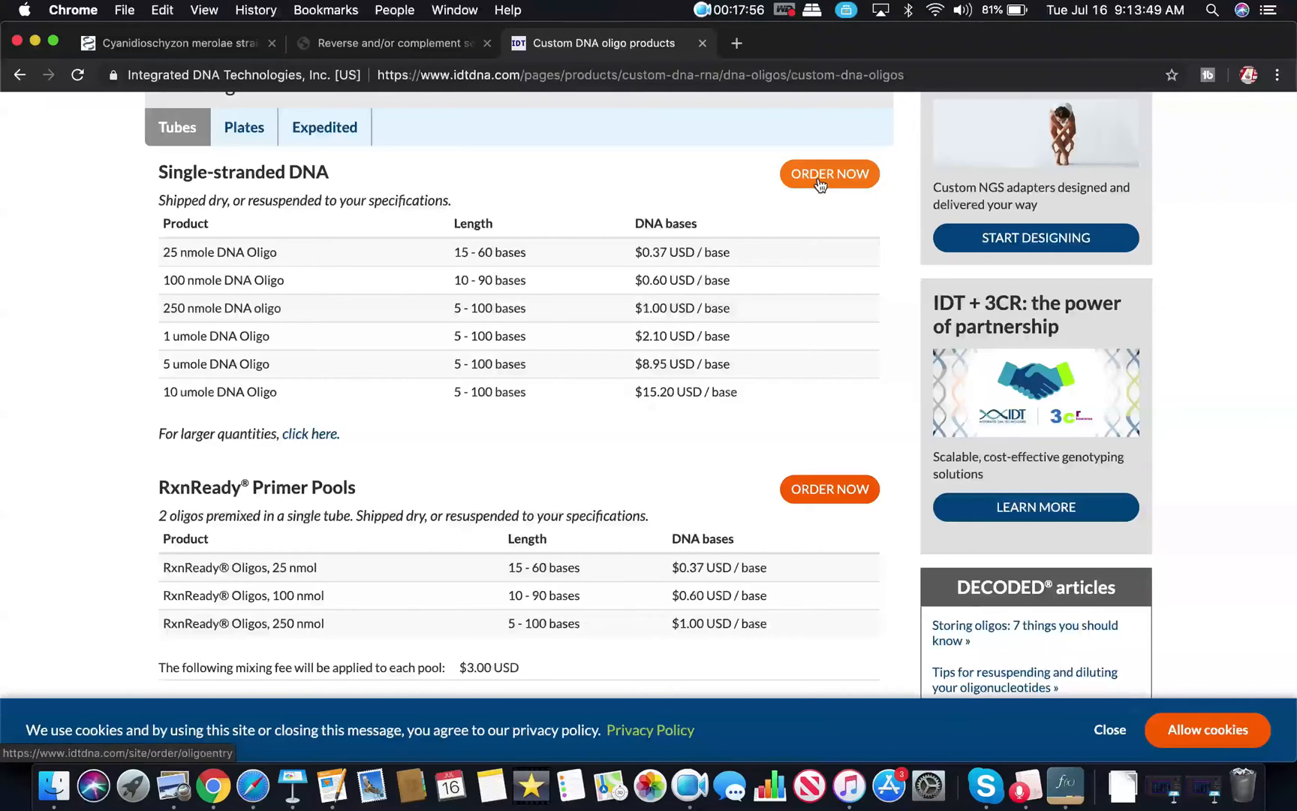
left_click(830, 173)
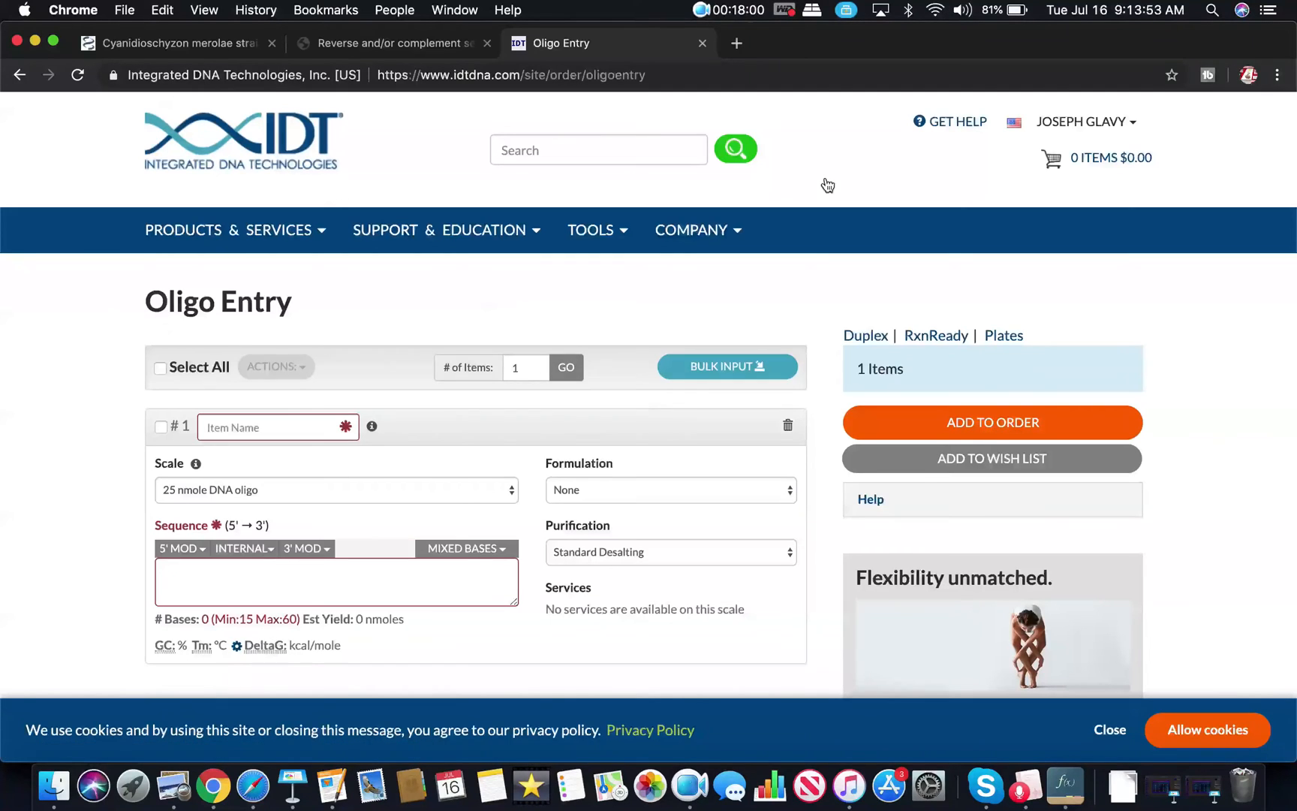
Step: Set the Oligo Entry form to 2 items, then switch back to Keynote
scroll("down", 3)
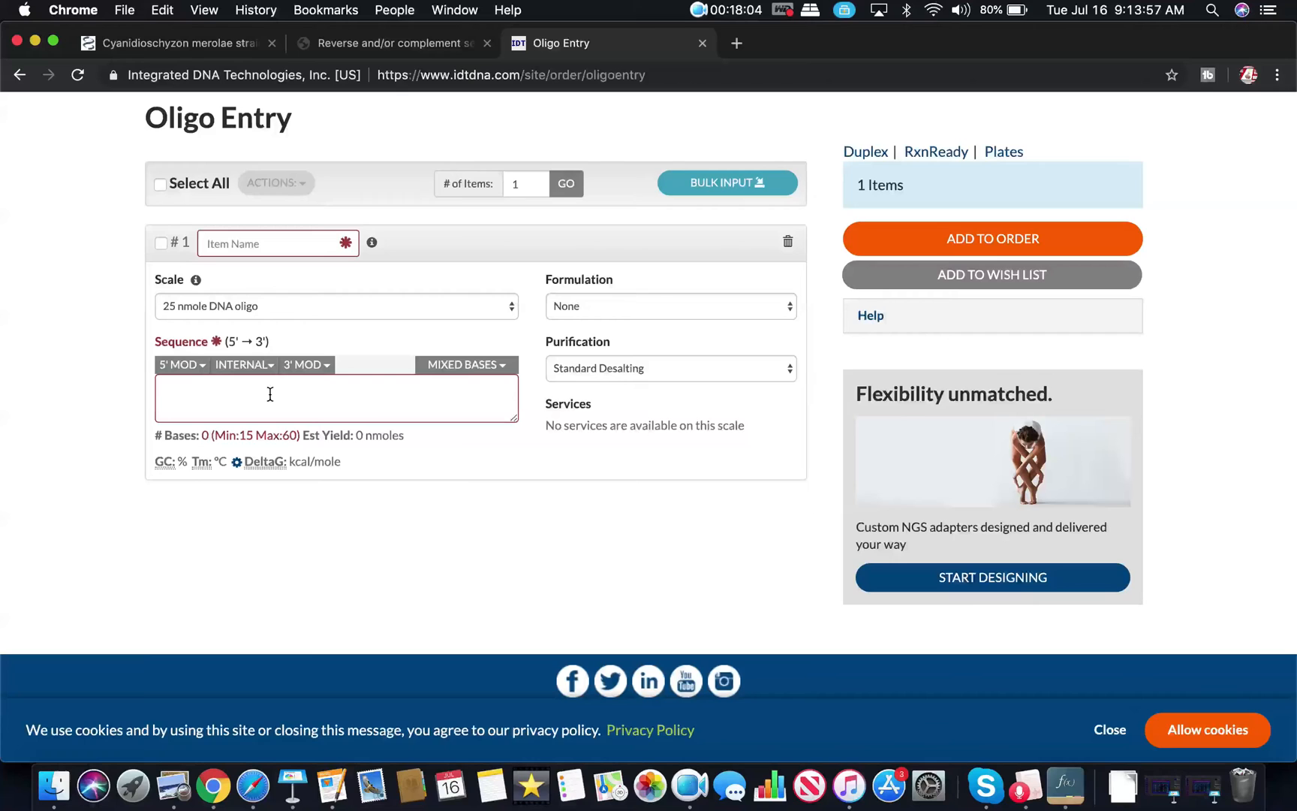
mouse_move(537, 184)
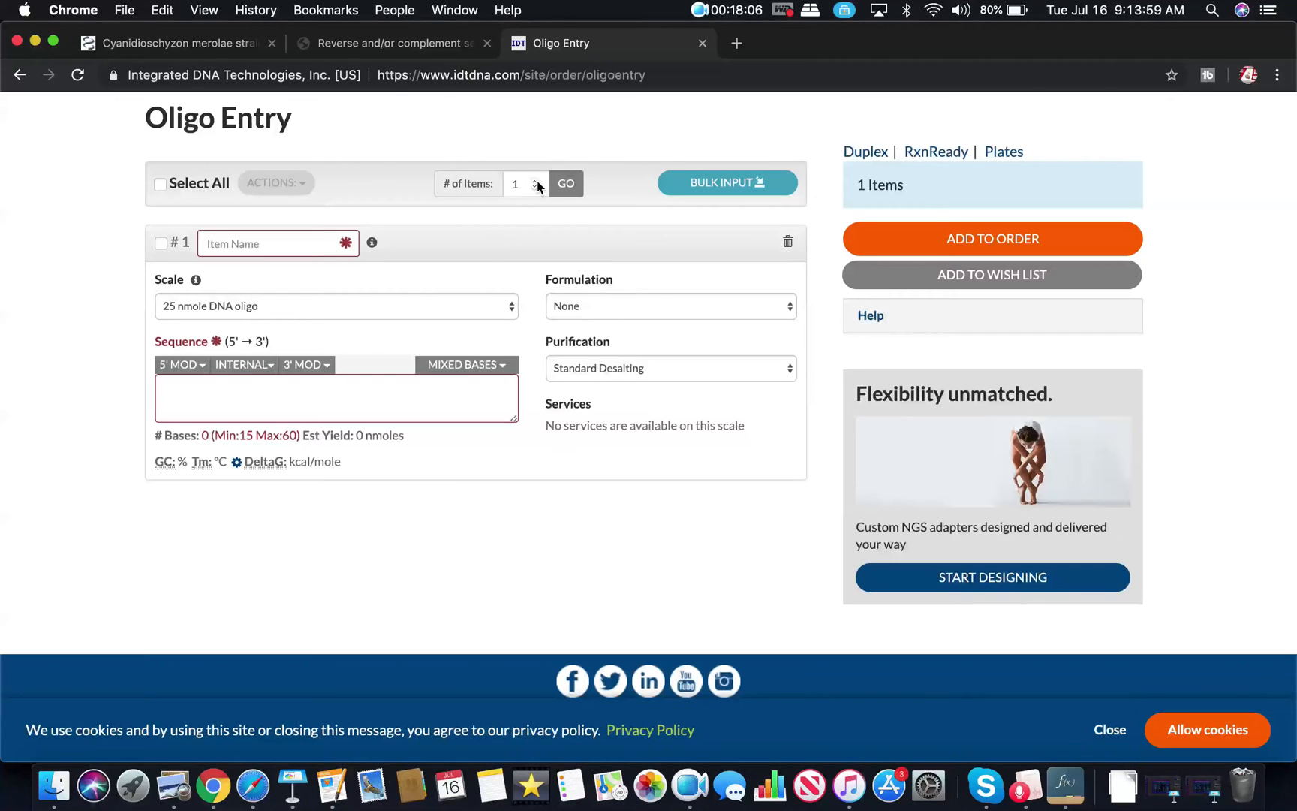
left_click(537, 180)
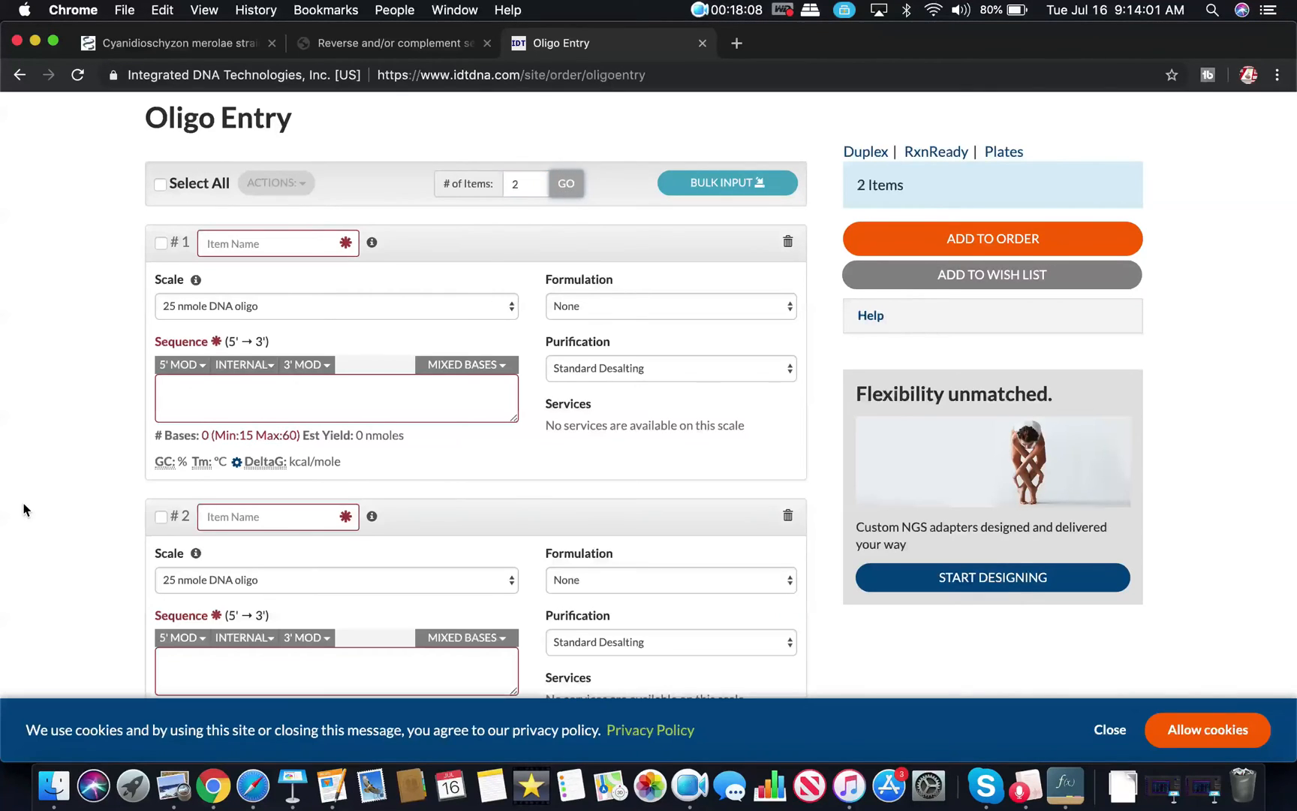
scroll("down", 3)
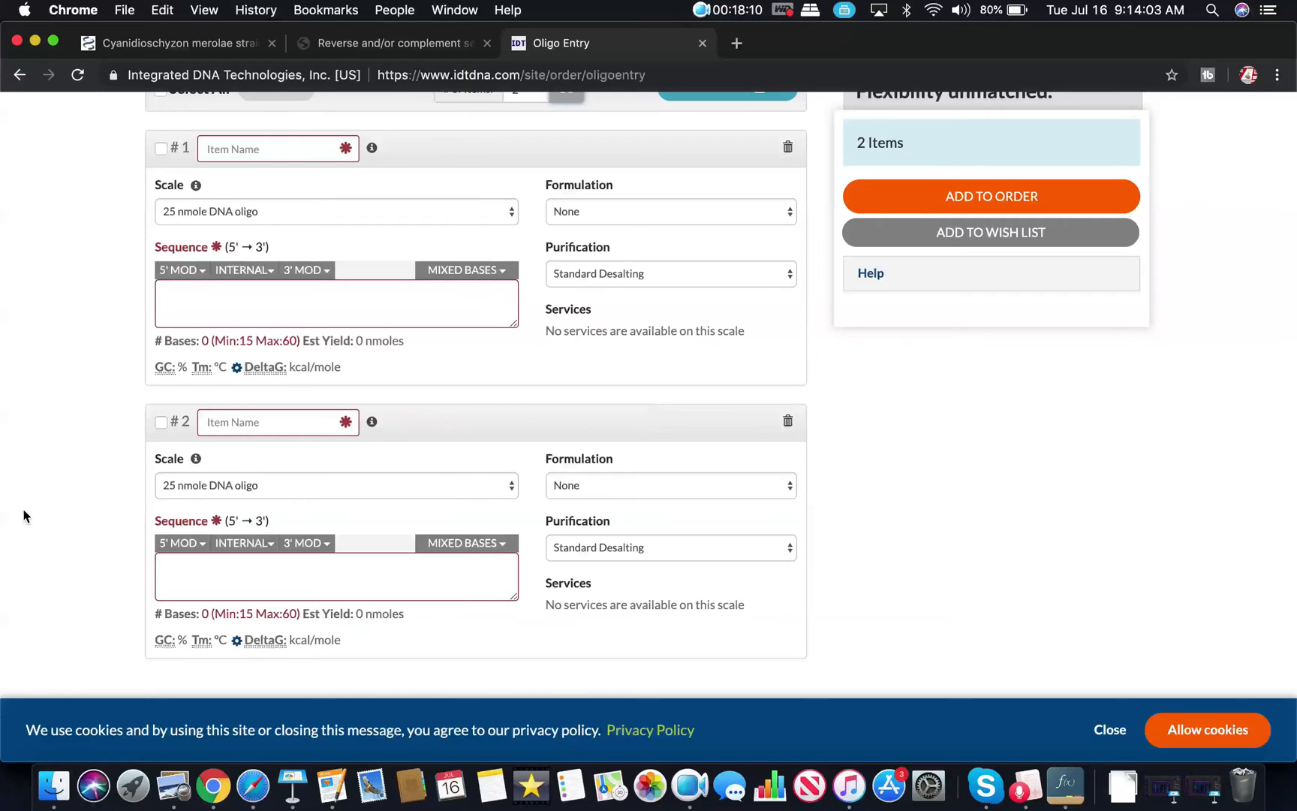
mouse_move(285, 673)
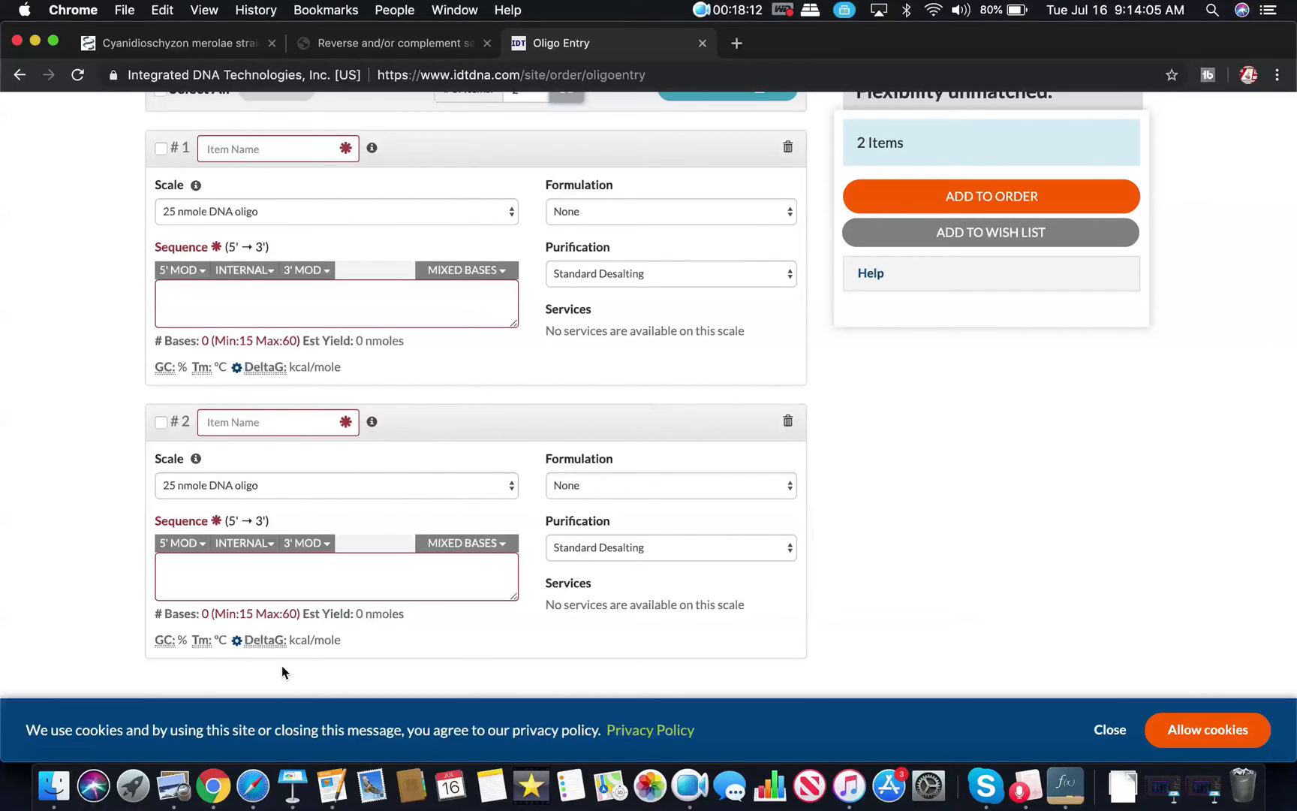
left_click(291, 786)
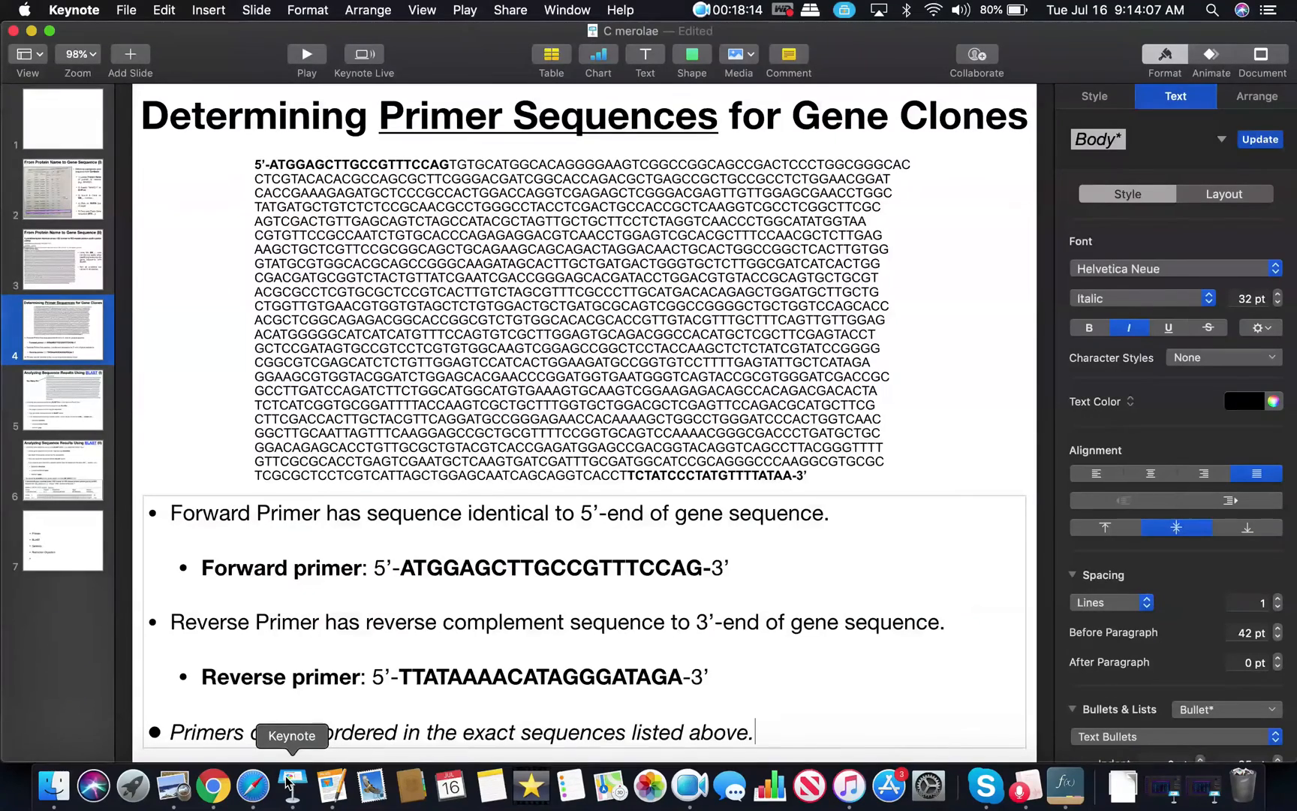
Step: Copy the forward primer ATGGAGCTTGCCGTTTCCAG into item #1's Sequence box
left_click_drag(397, 568, 699, 567)
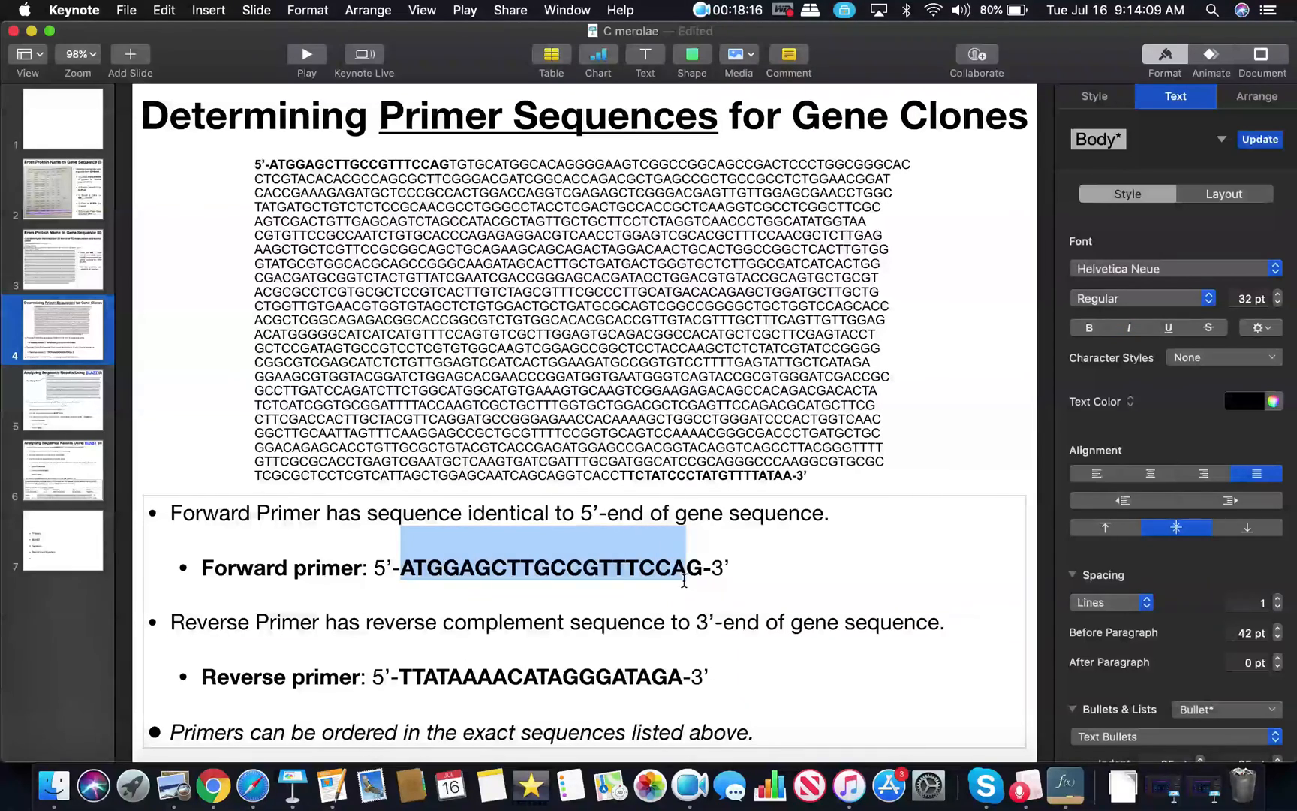
left_click(1090, 327)
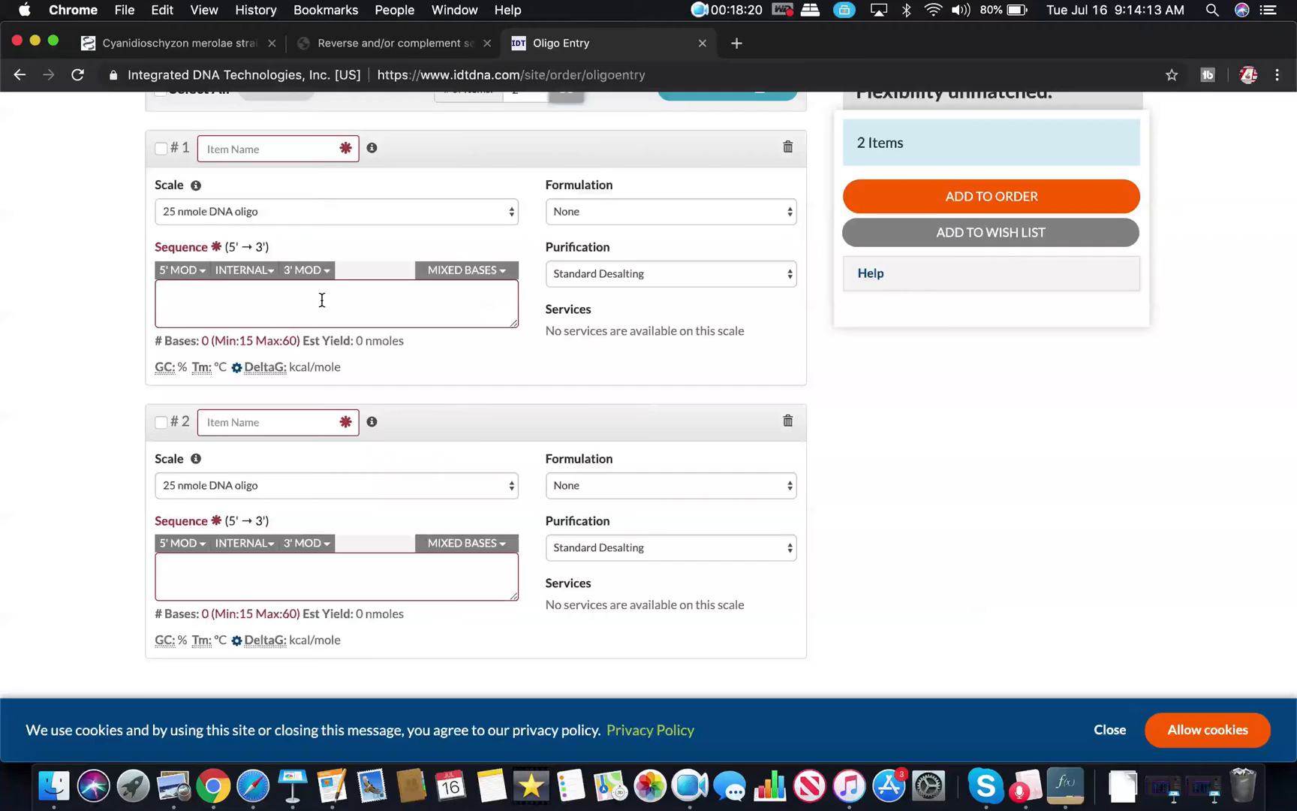
type("ATGGAGCTTGCCGTTTCCAG")
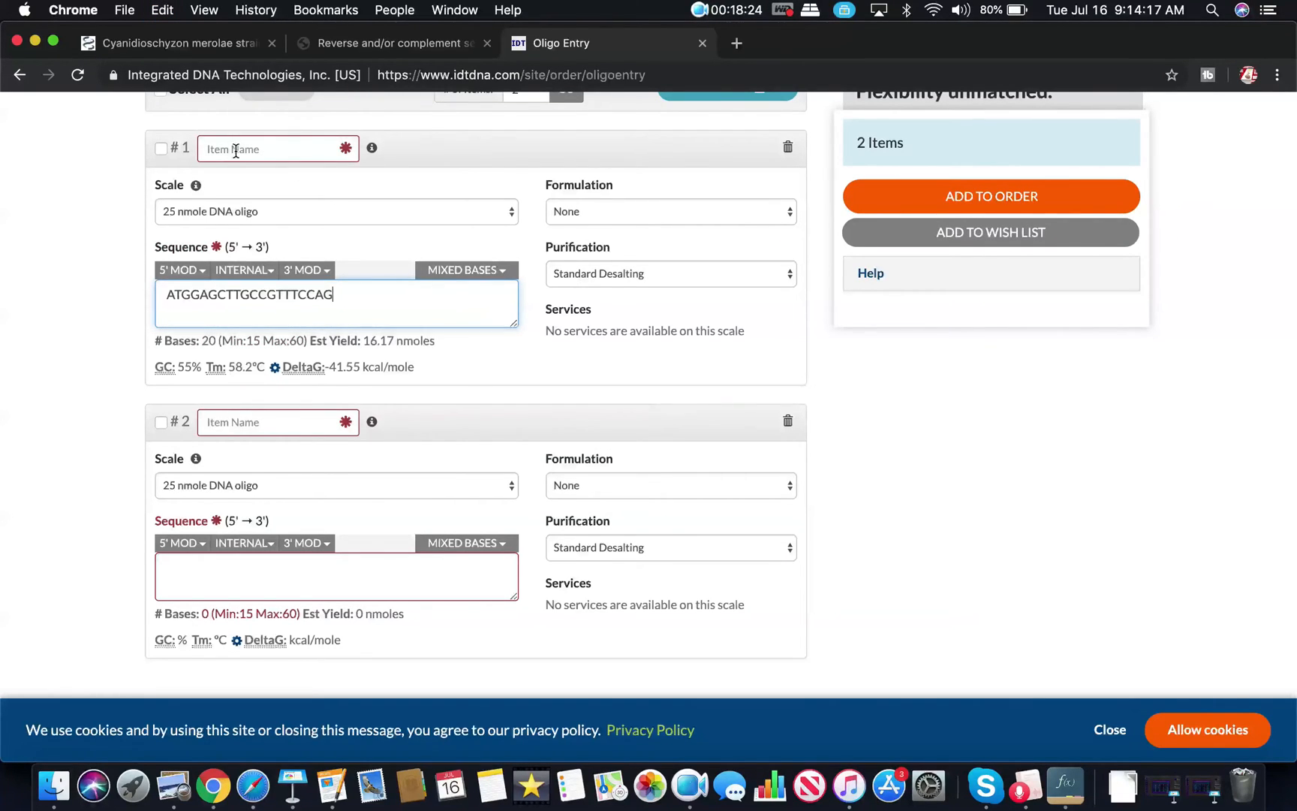
mouse_move(292, 786)
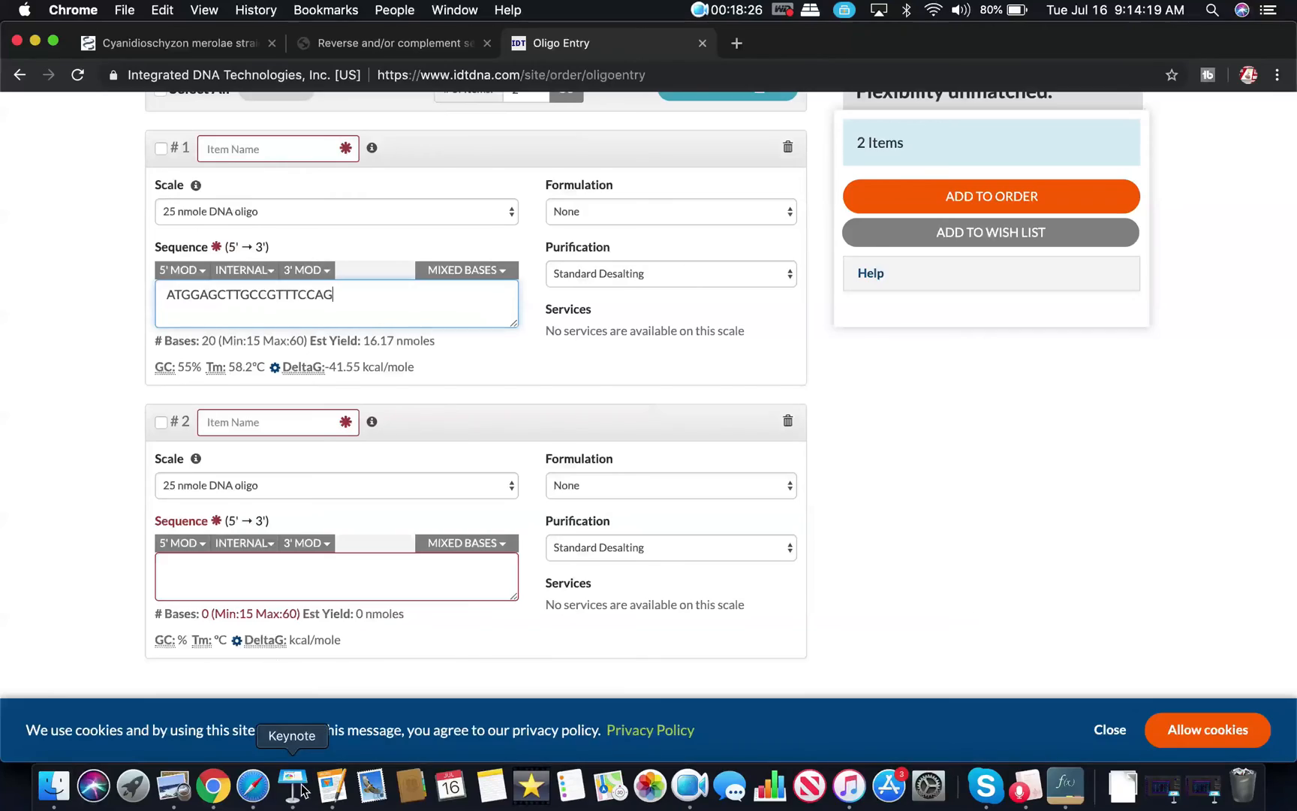
Step: Copy the reverse primer TTATAAAACATAGGGATAGA into item #2's Sequence box
left_click(291, 786)
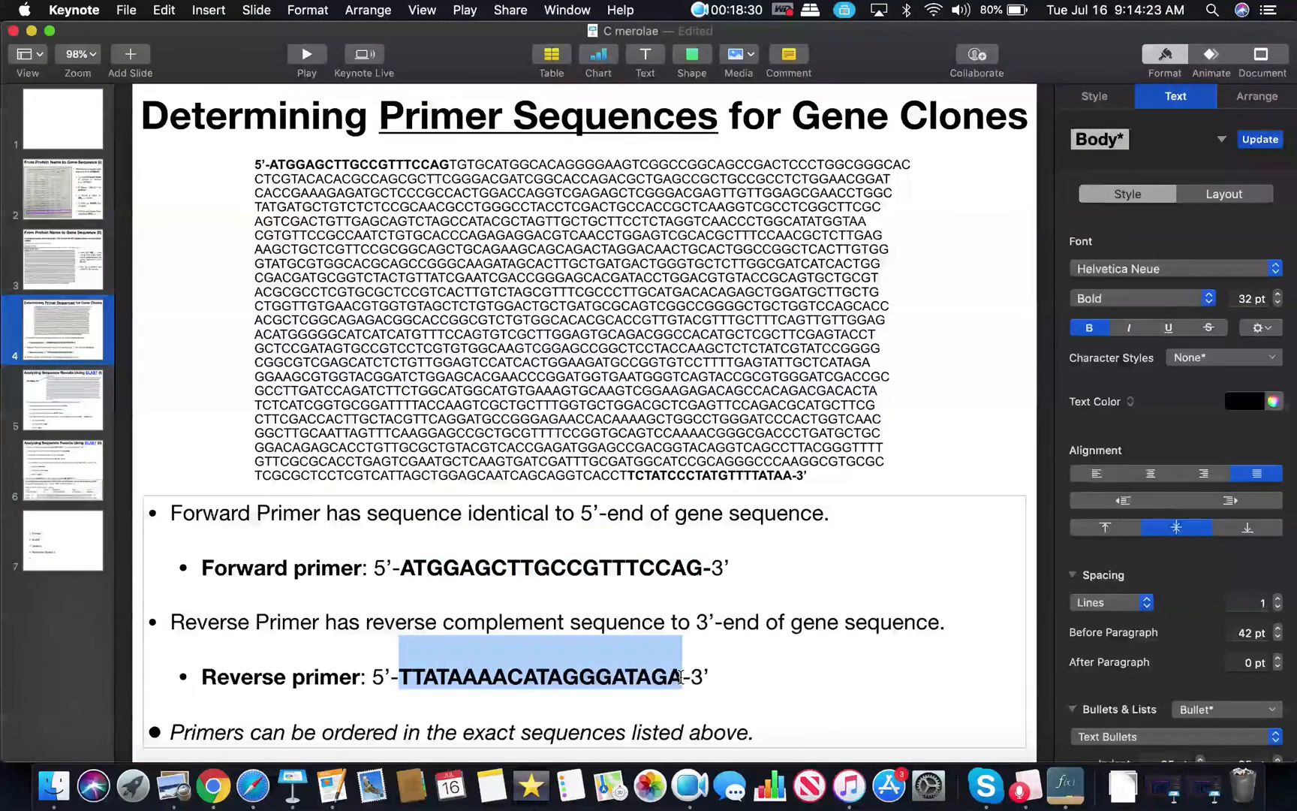
left_click(213, 787)
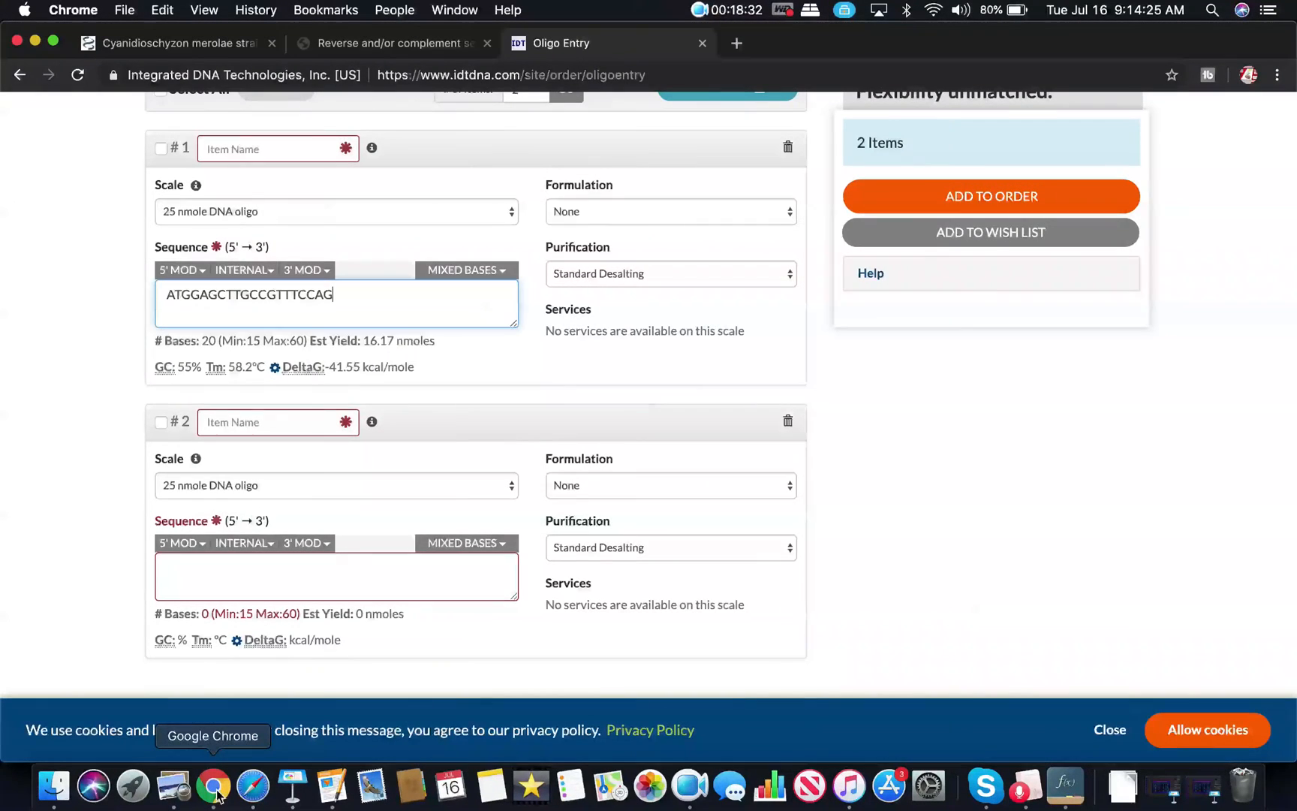
type("TTATAAAACATAGGGATAGA")
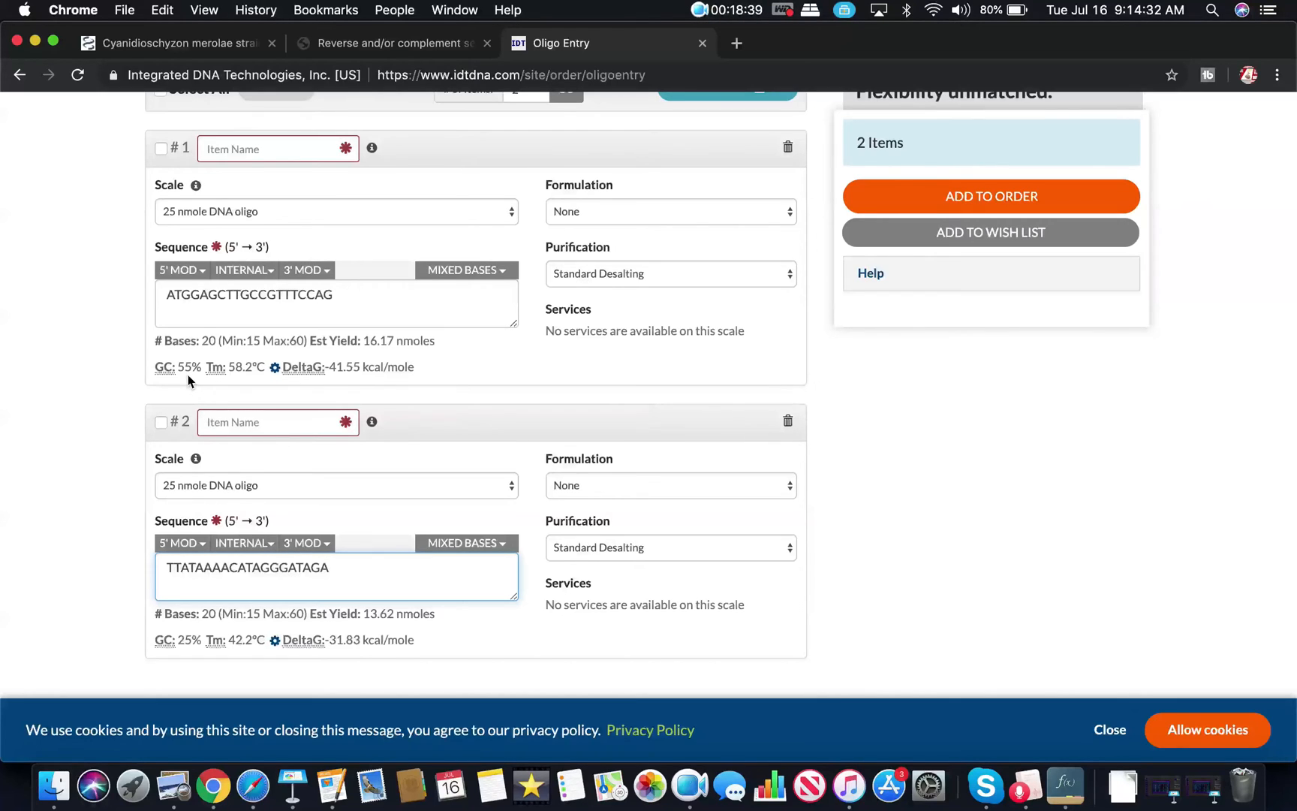
mouse_move(229, 367)
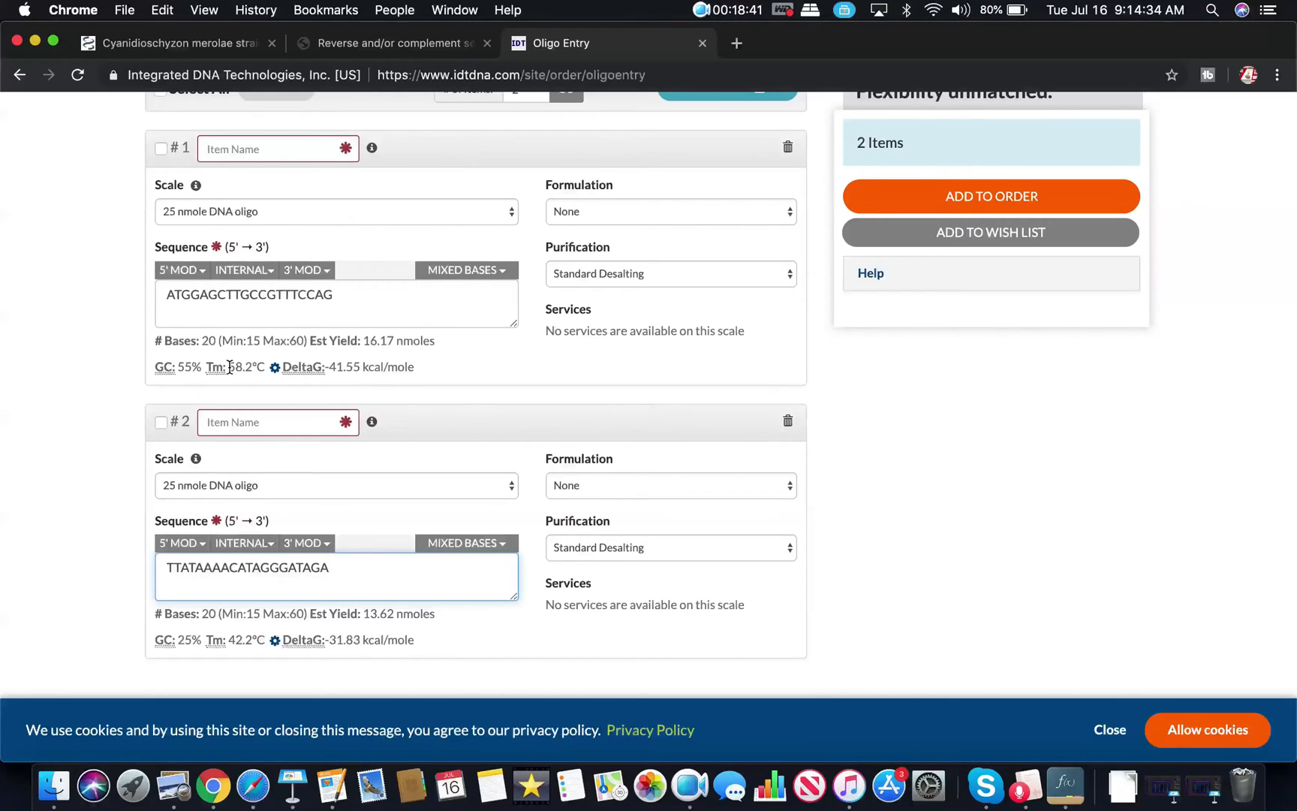
mouse_move(244, 407)
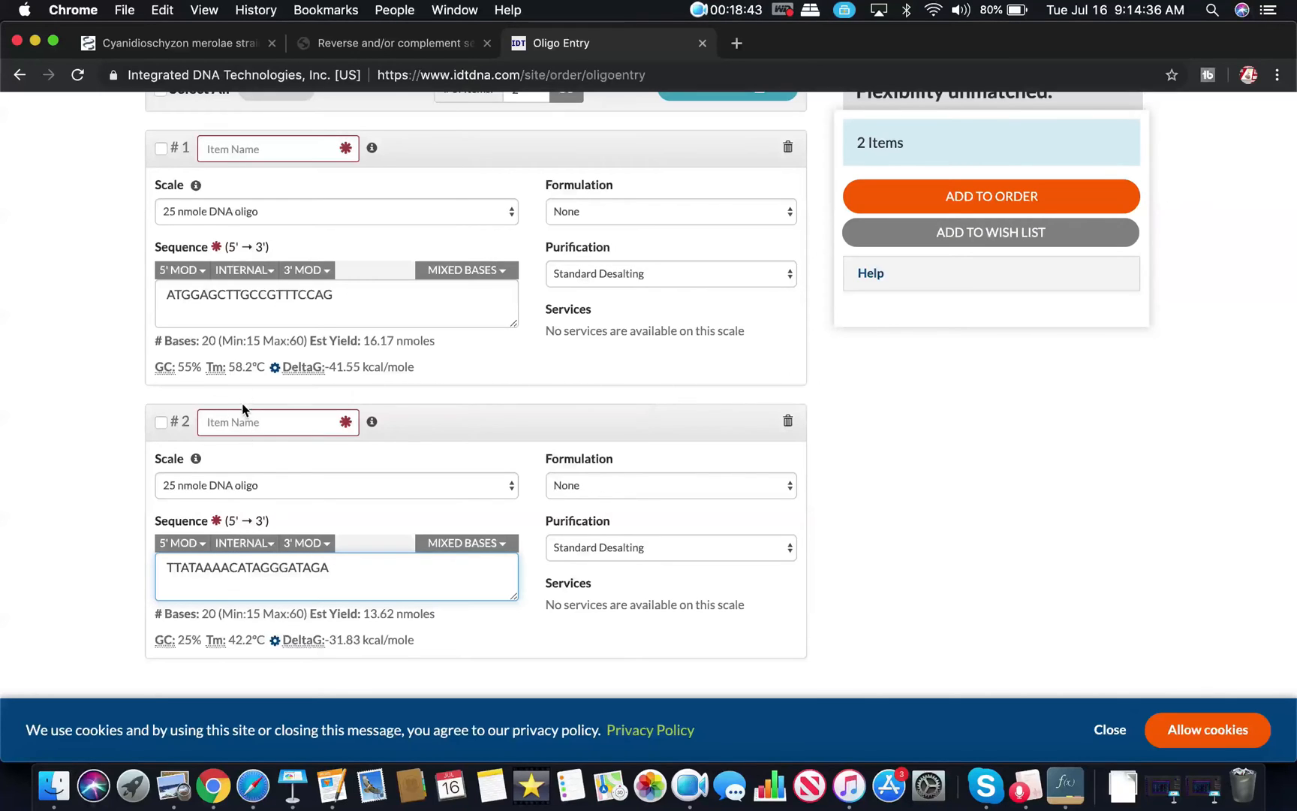
mouse_move(264, 359)
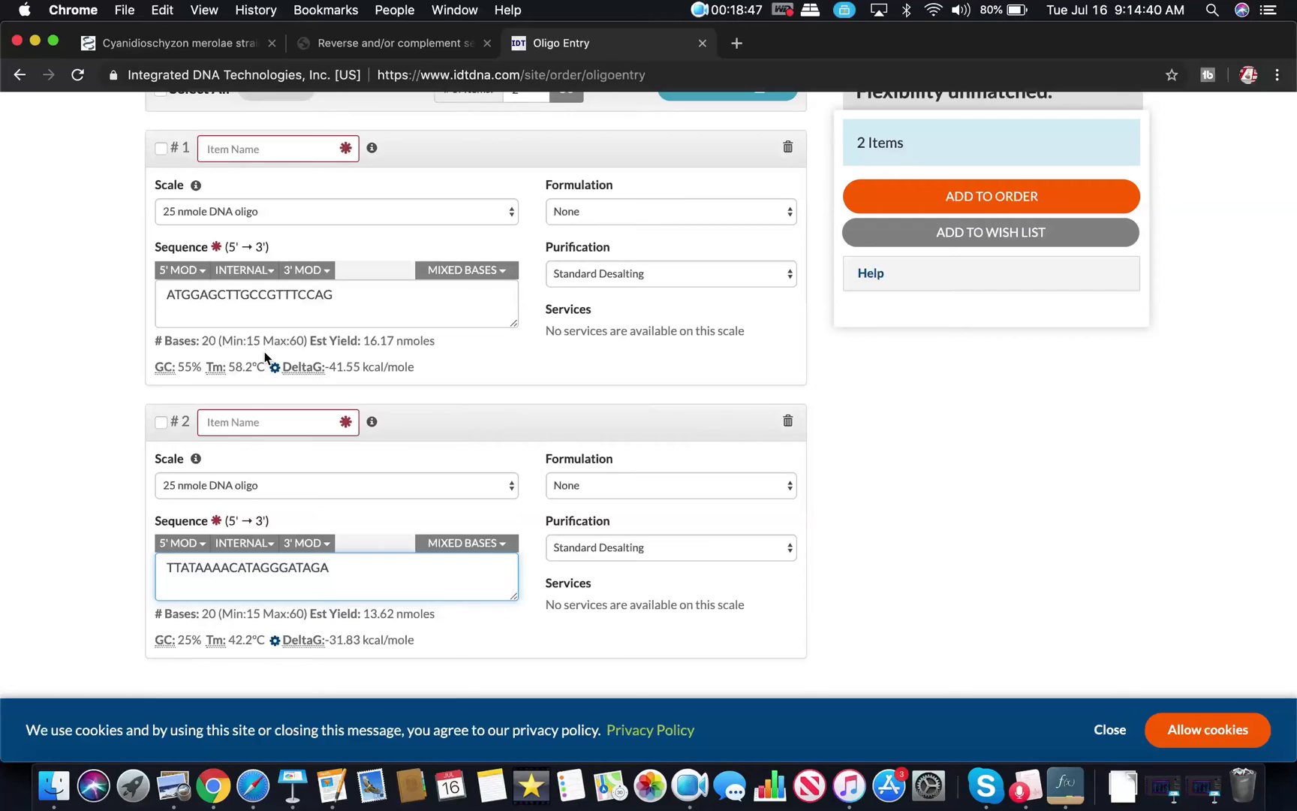
mouse_move(439, 211)
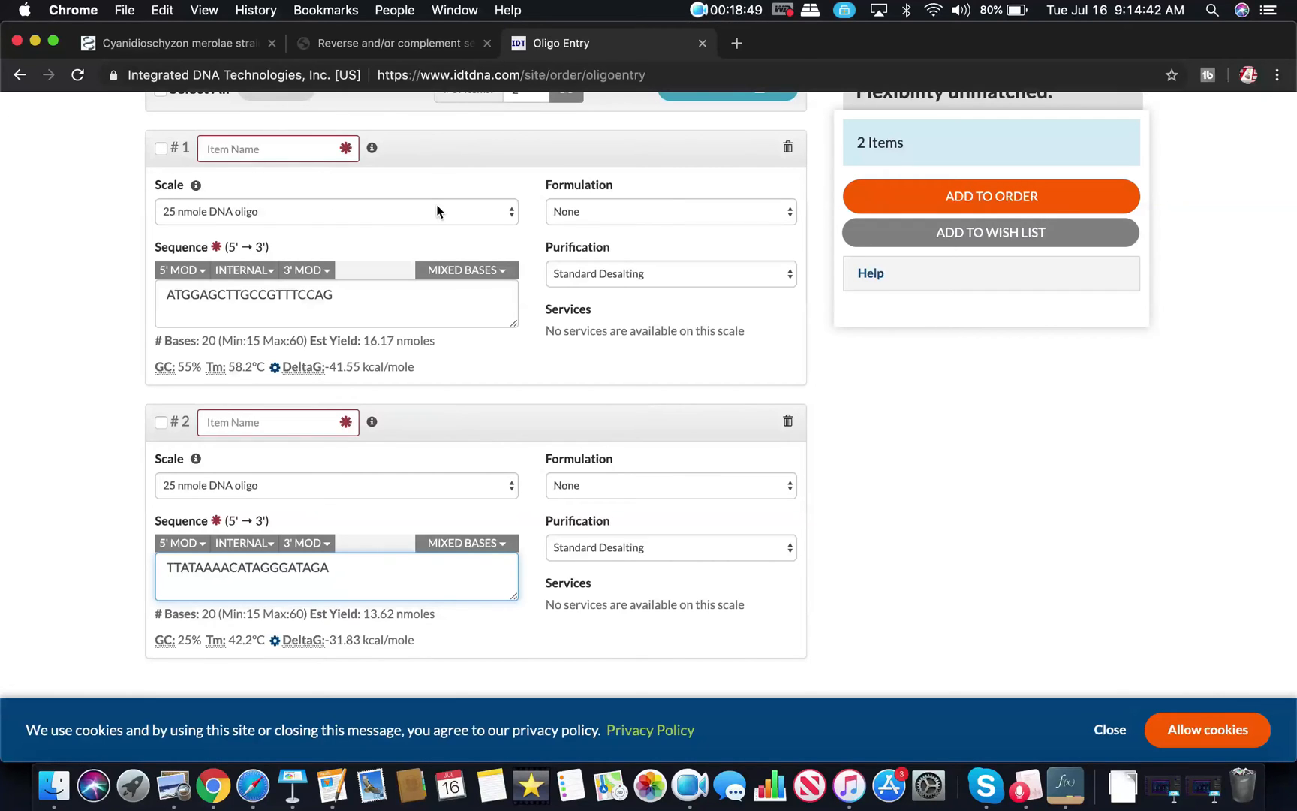
left_click(336, 212)
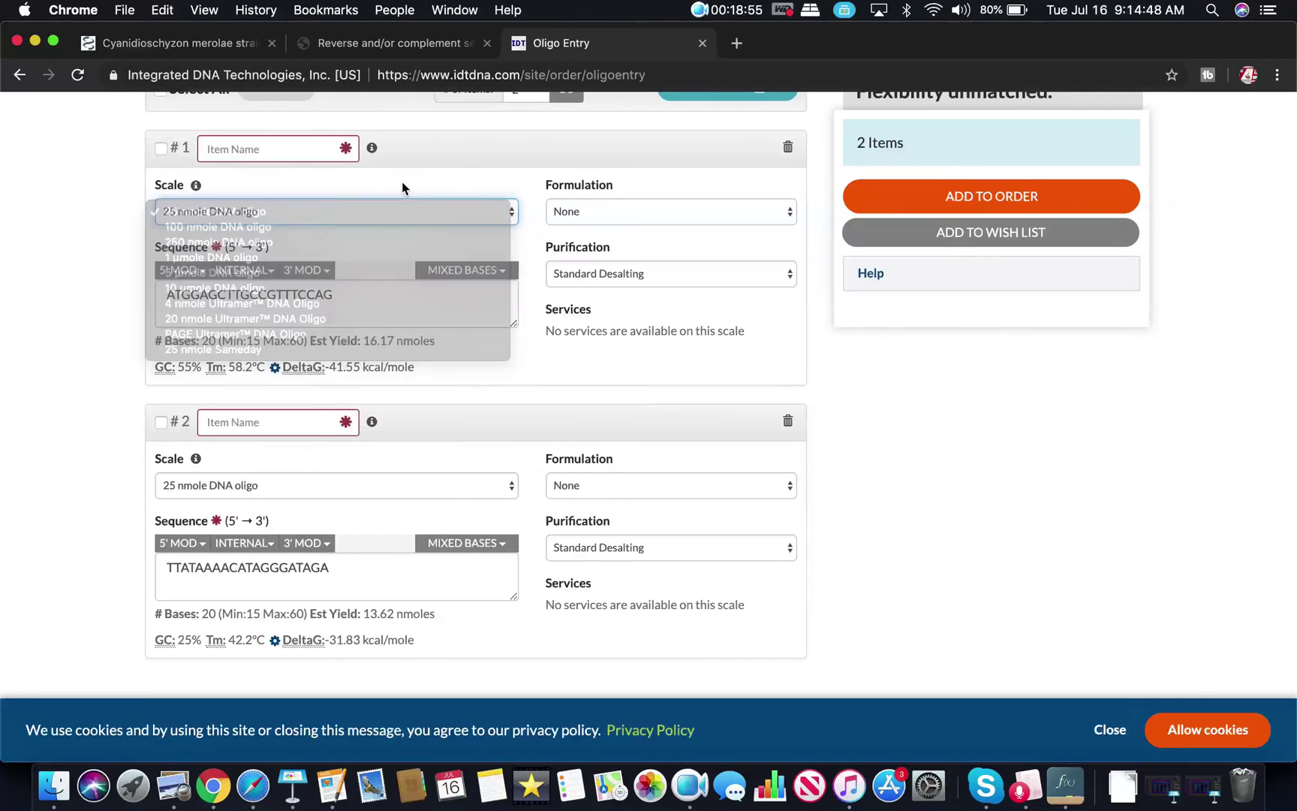
left_click(671, 212)
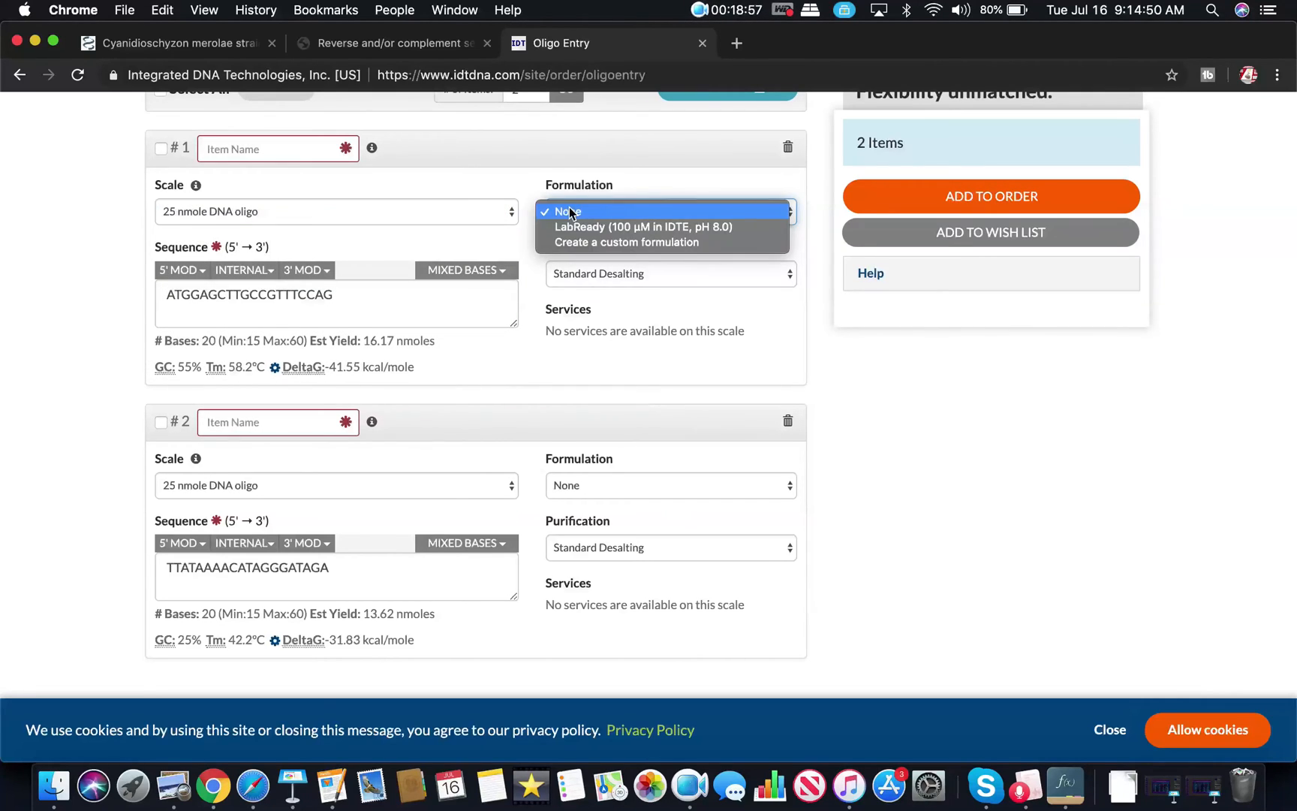
left_click(669, 273)
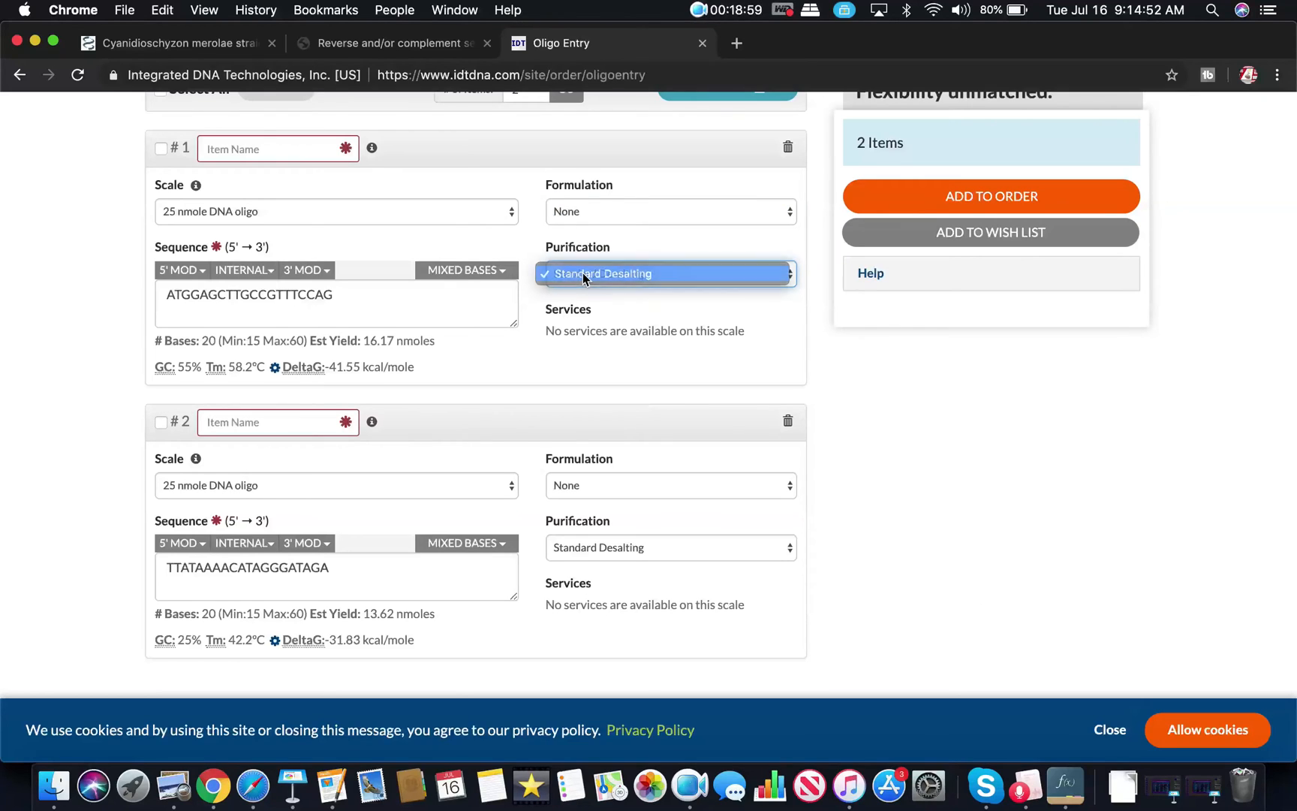
left_click(603, 273)
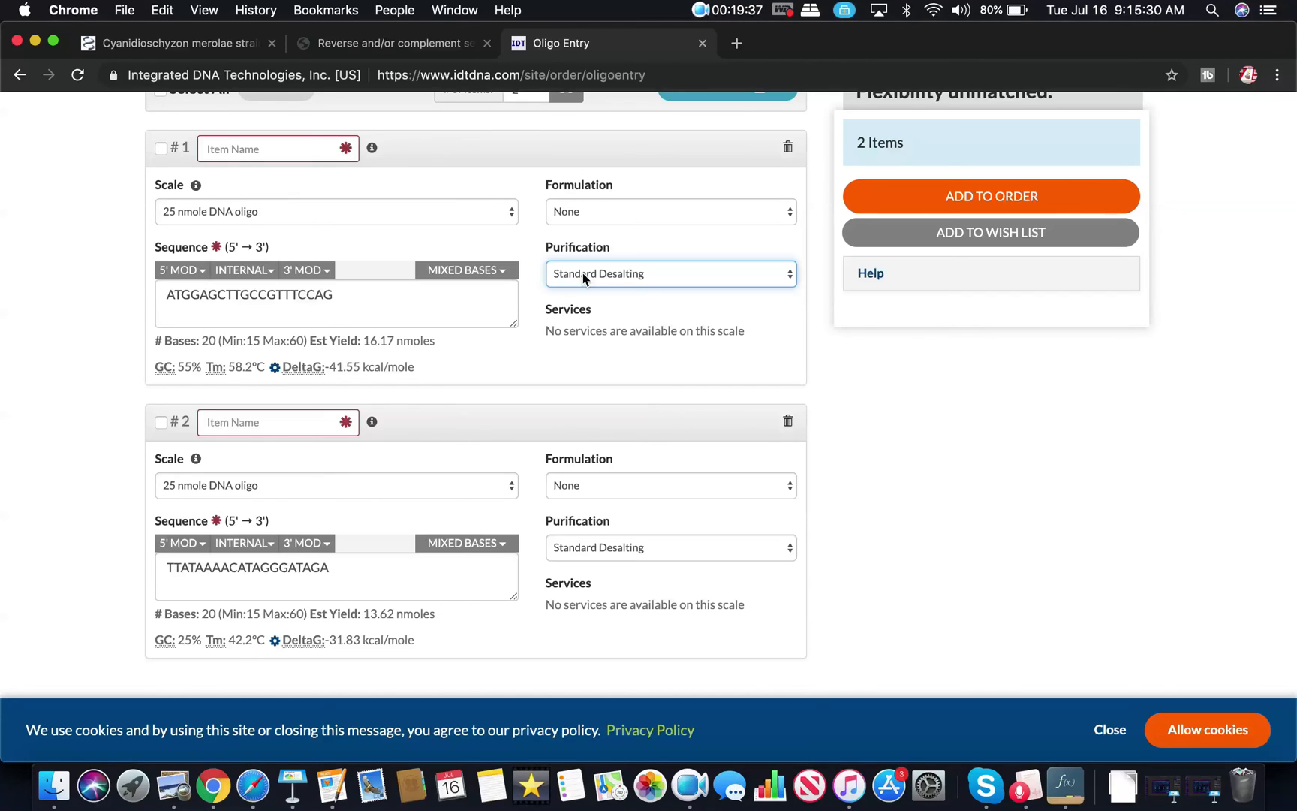
mouse_move(292, 785)
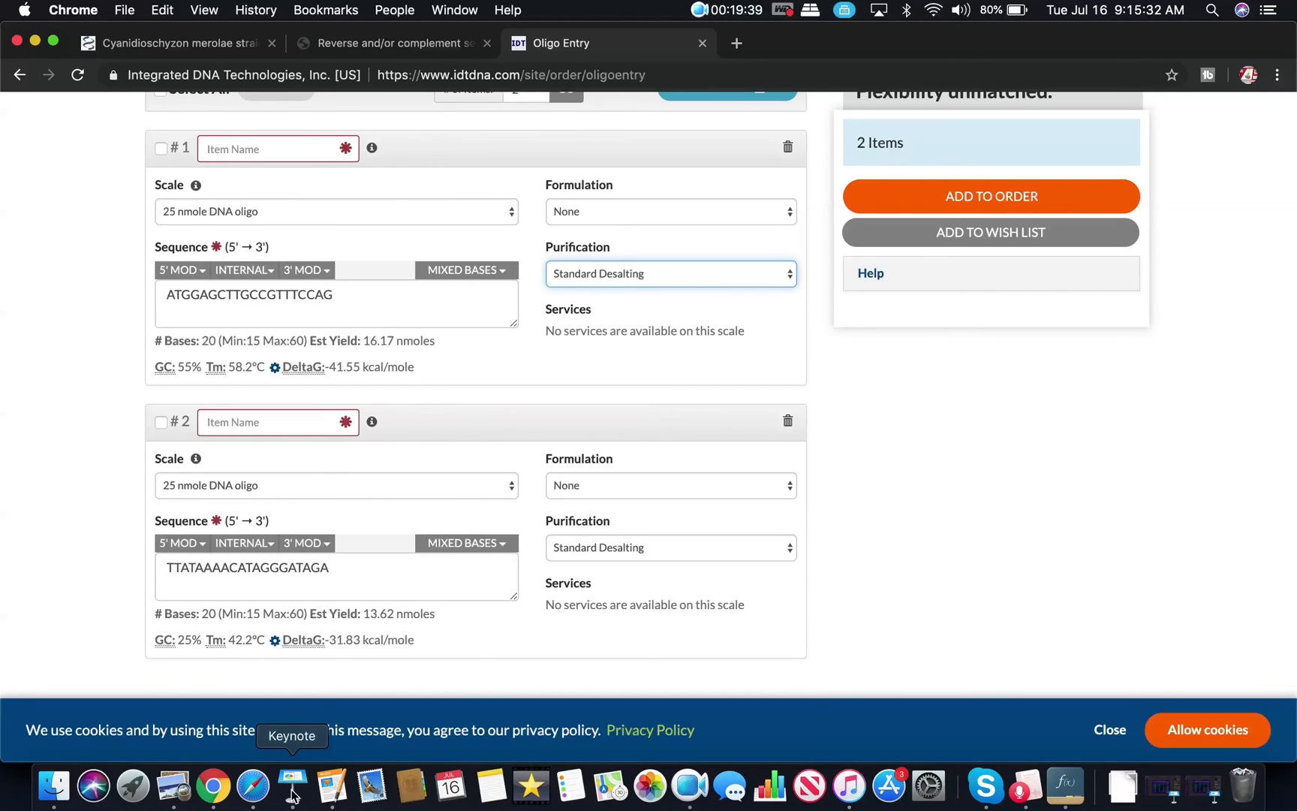
Step: Bring Keynote to the front from the Dock, showing the primer slide
left_click(291, 784)
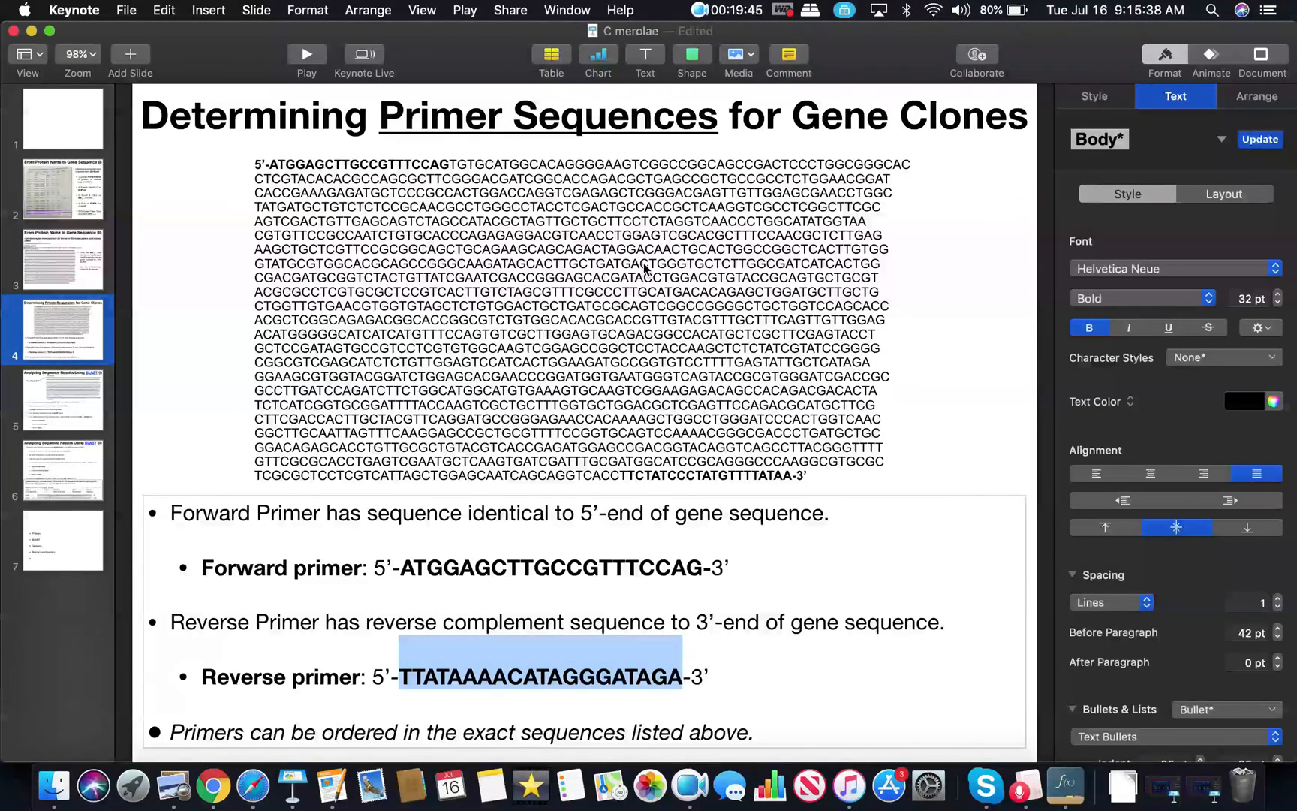
mouse_move(844, 135)
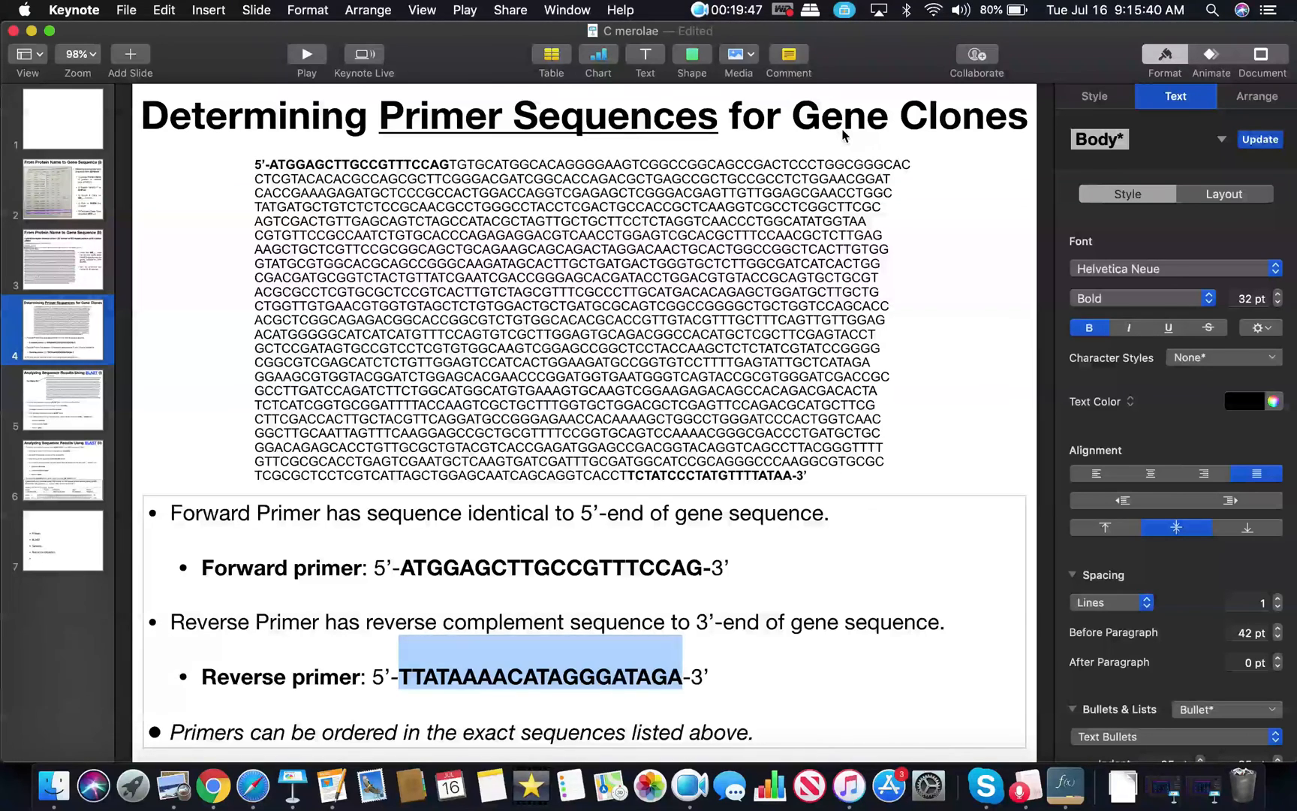
mouse_move(605, 283)
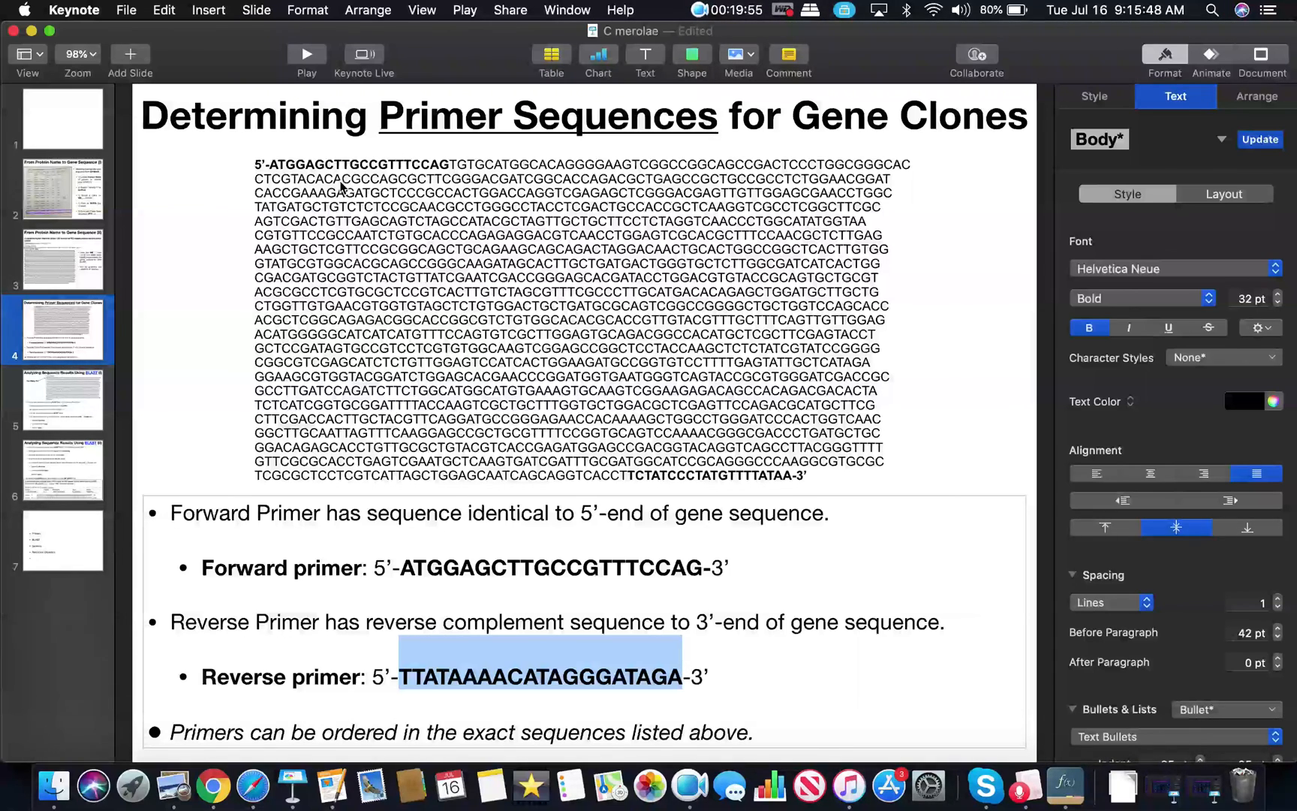
mouse_move(274, 171)
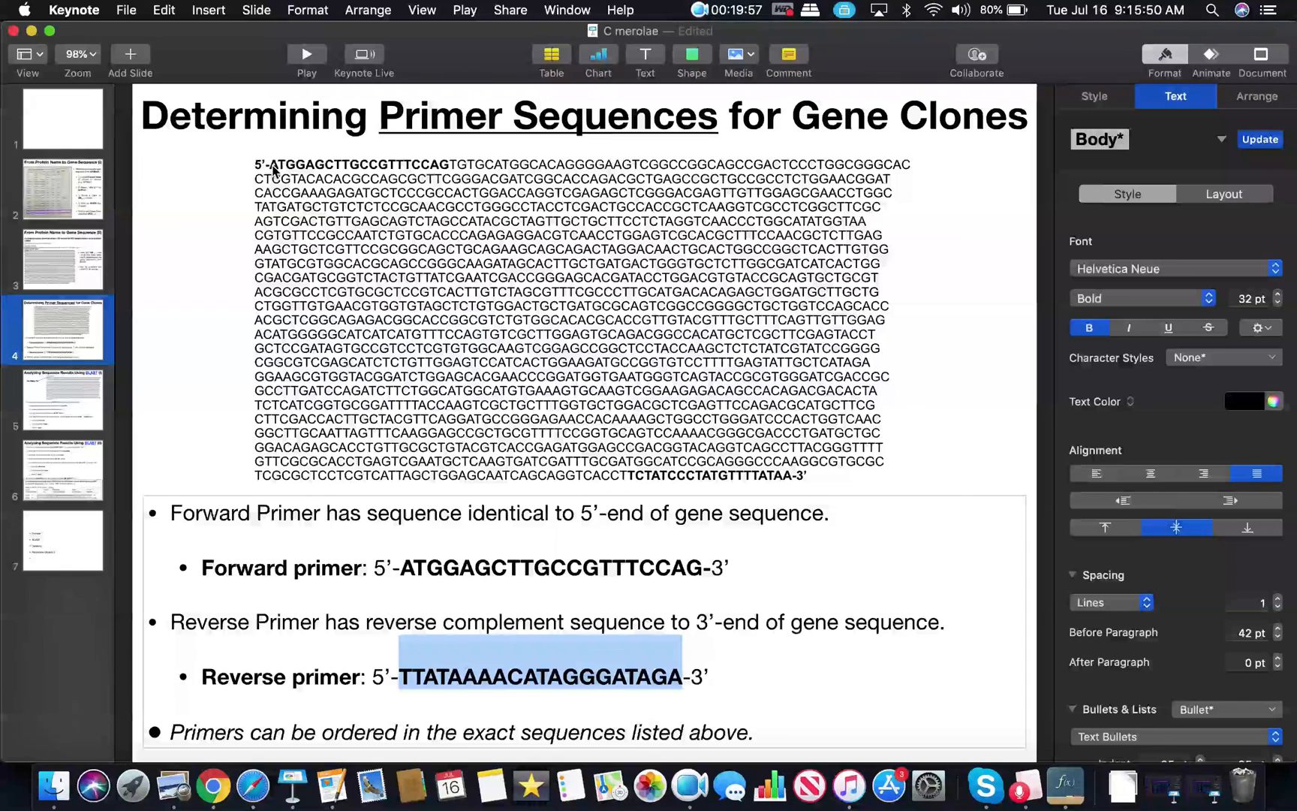